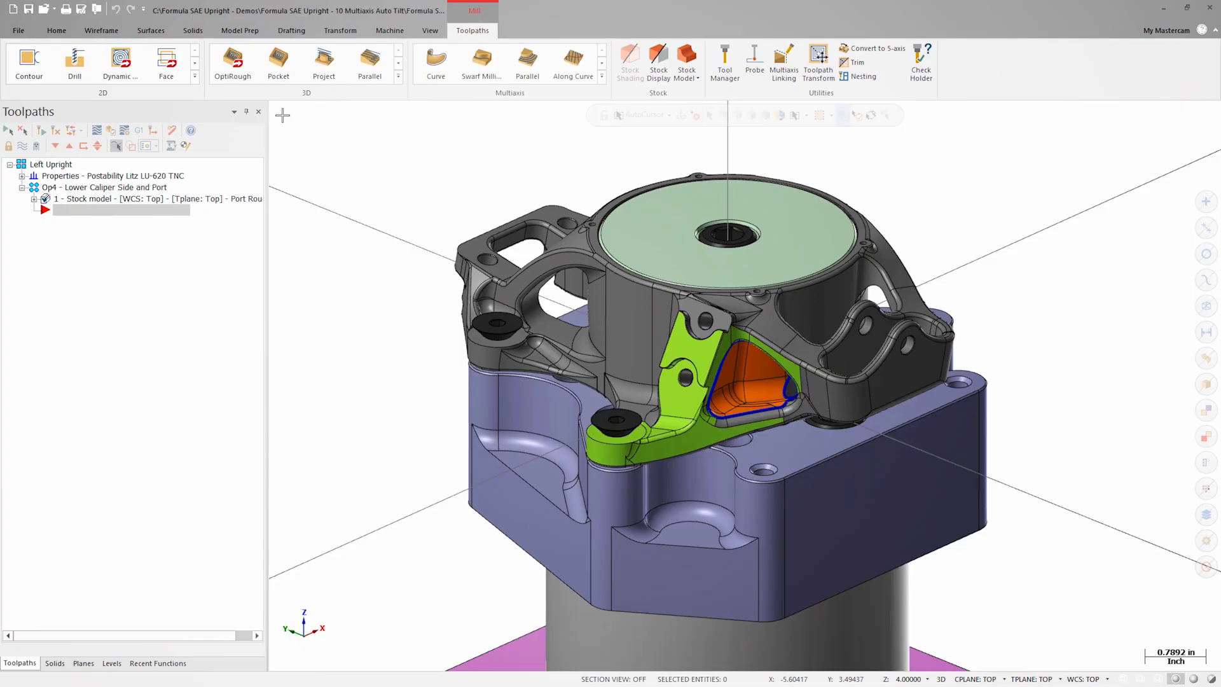
Step: Zoom in and out around the upright's port region to inspect it before choosing a multiaxis pattern
scroll("up", 3)
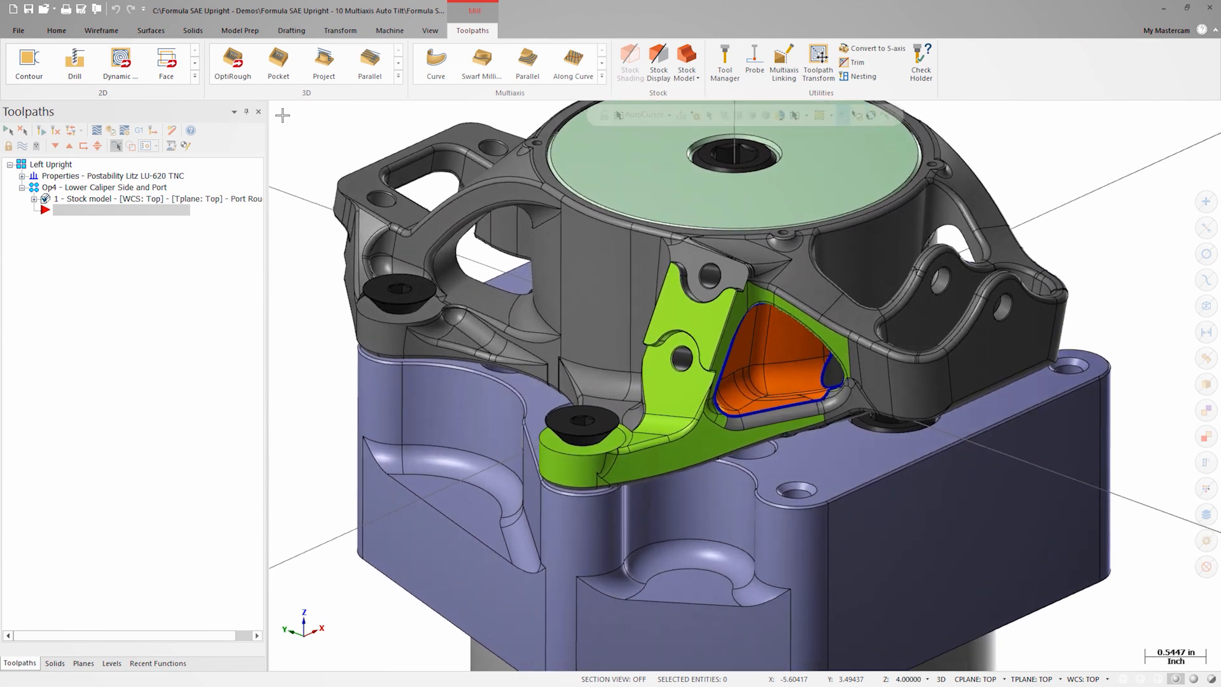
scroll("up", 3)
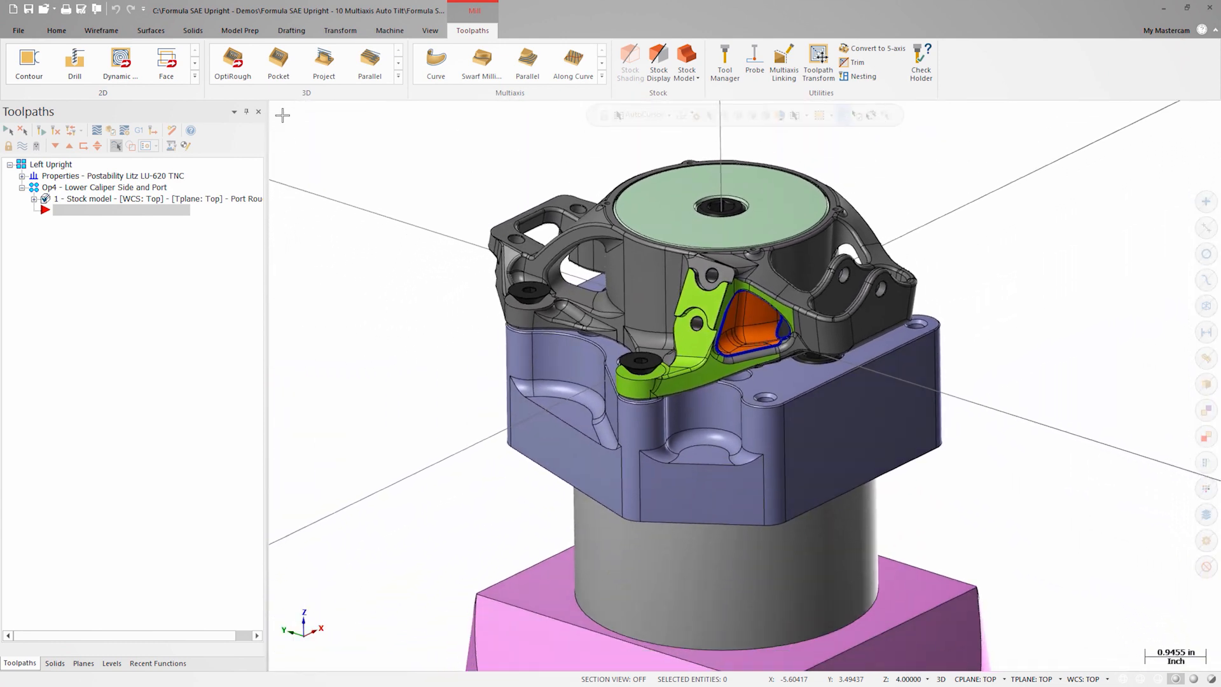
scroll("down", 3)
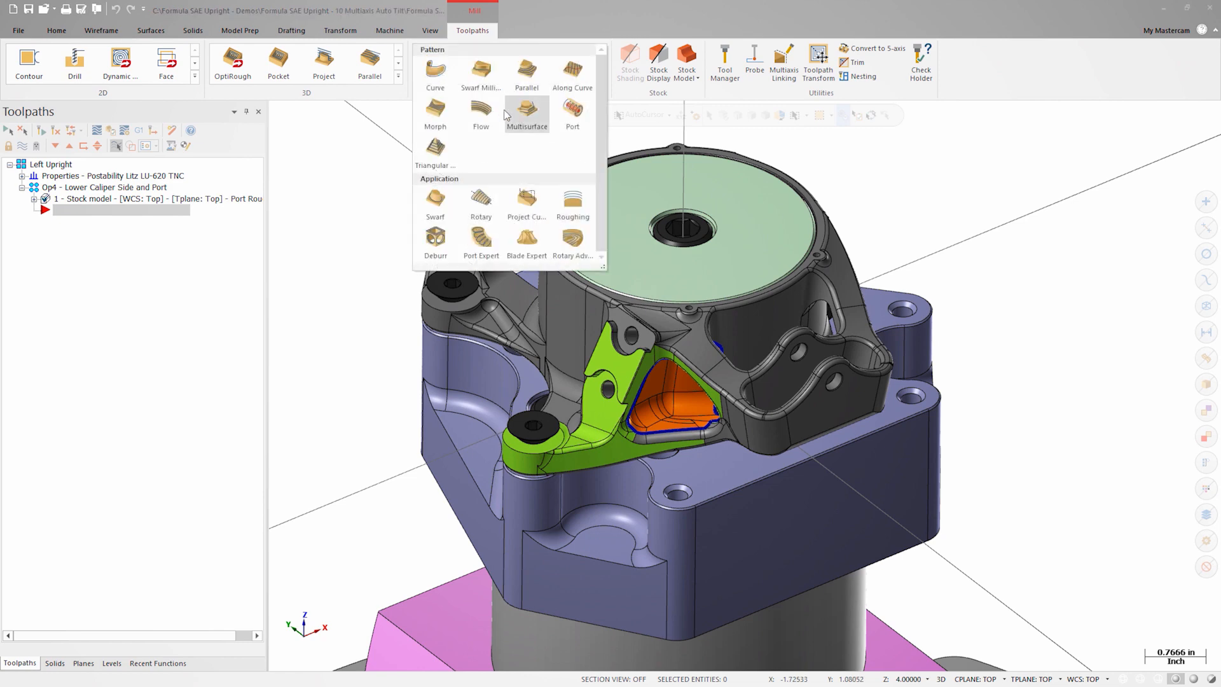
Step: Create a Morph toolpath using the 0.2187 lollipop cutter with the chained curve as its pattern
left_click(435, 113)
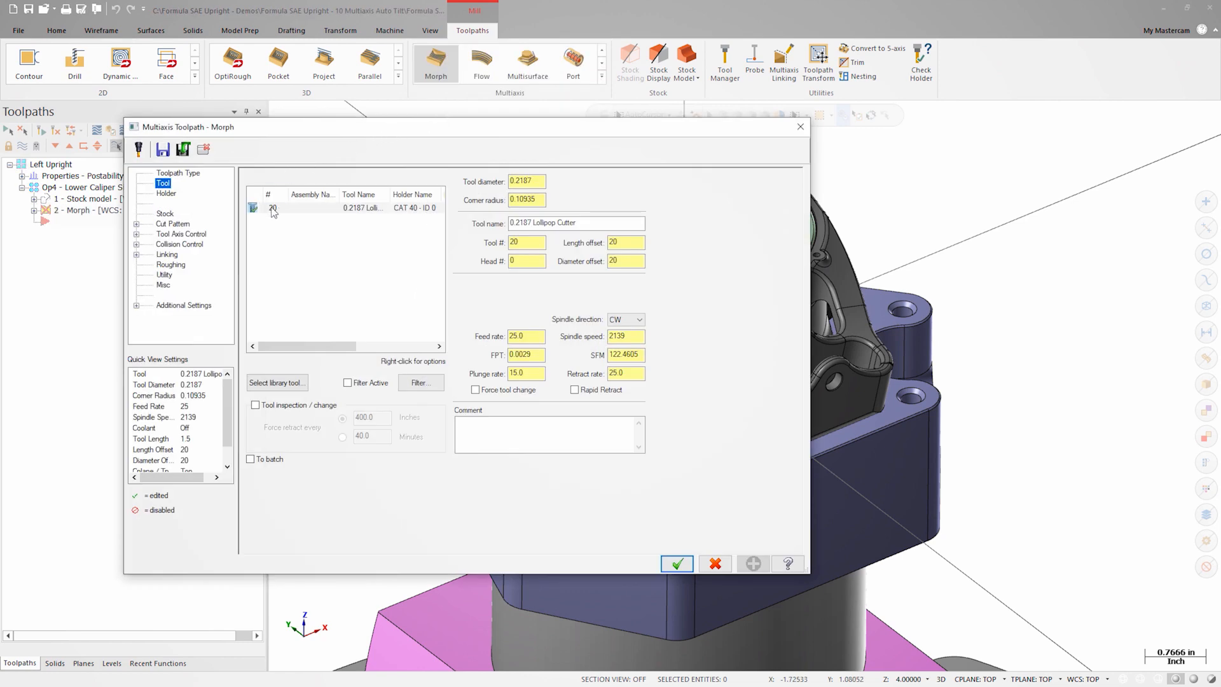
left_click(173, 224)
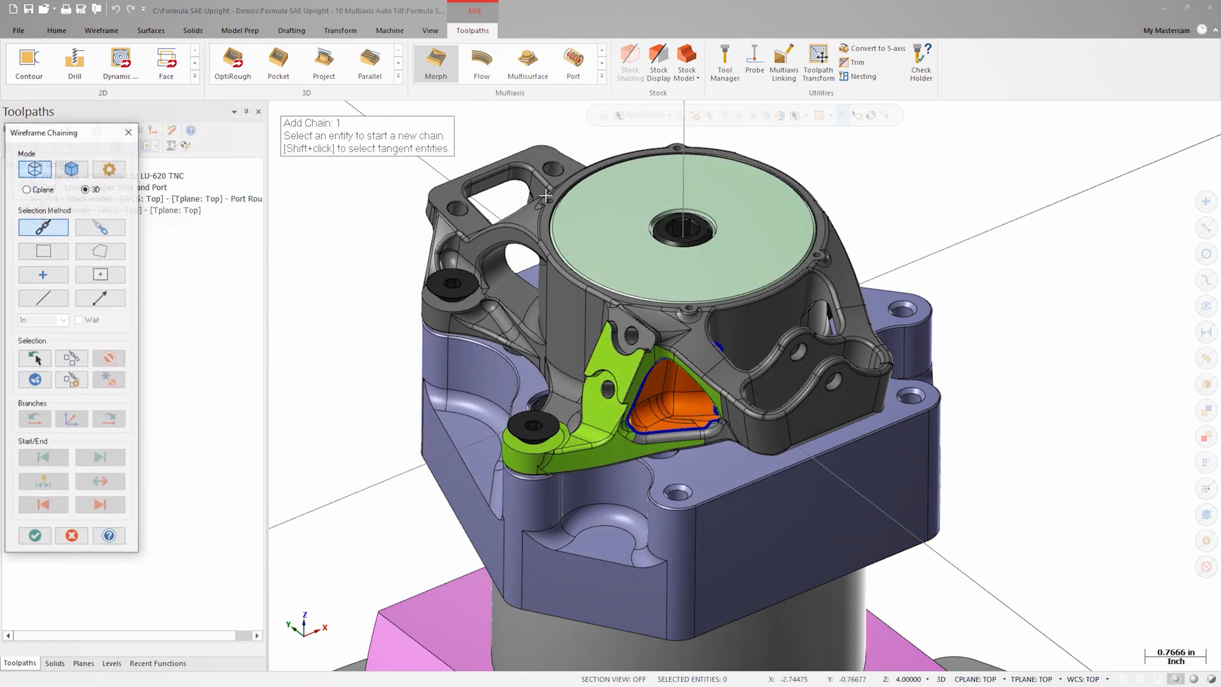
left_click(693, 429)
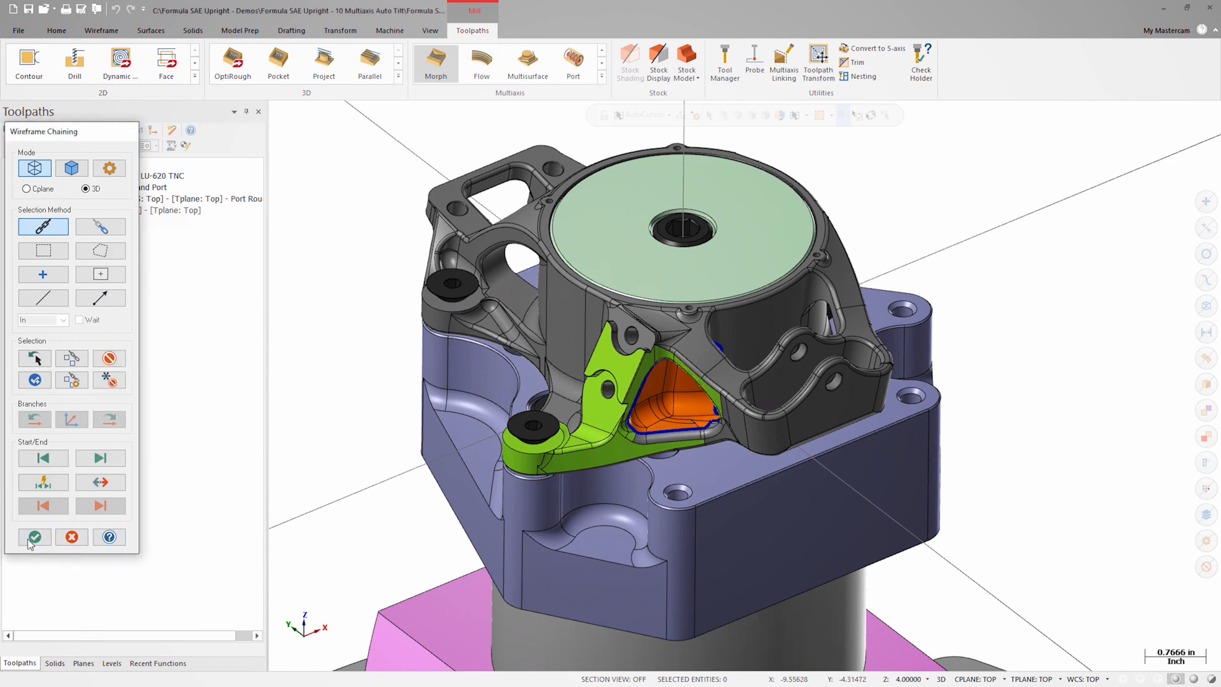
left_click(35, 536)
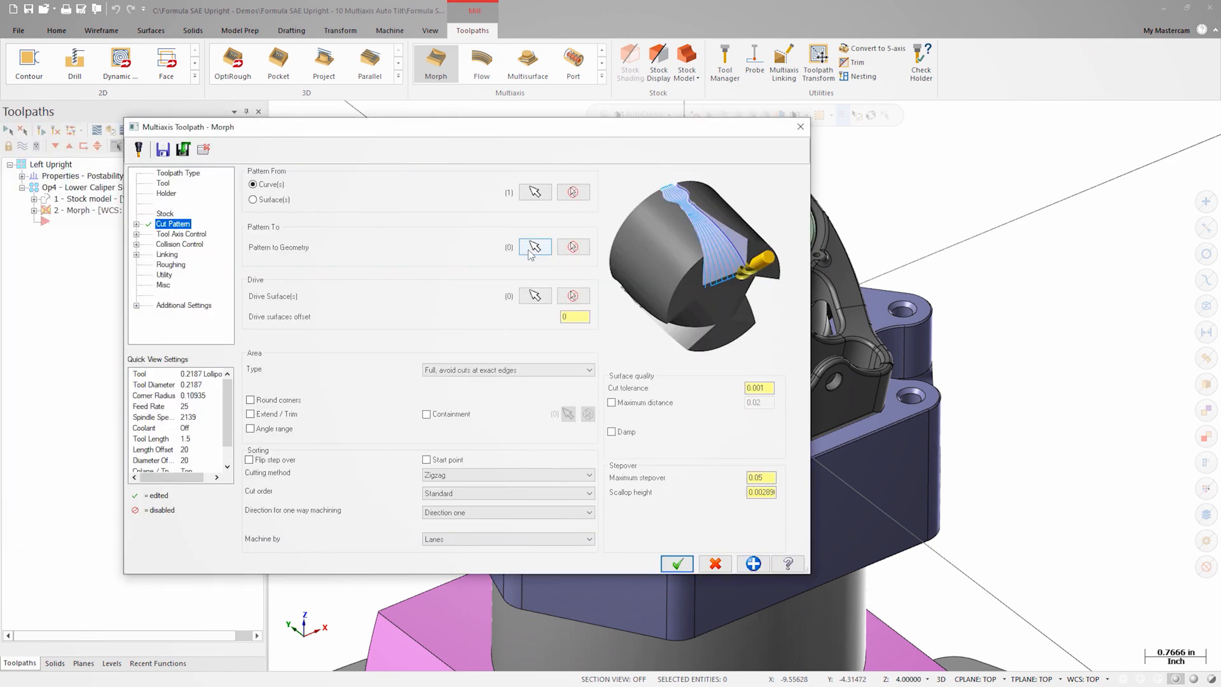
left_click(535, 247)
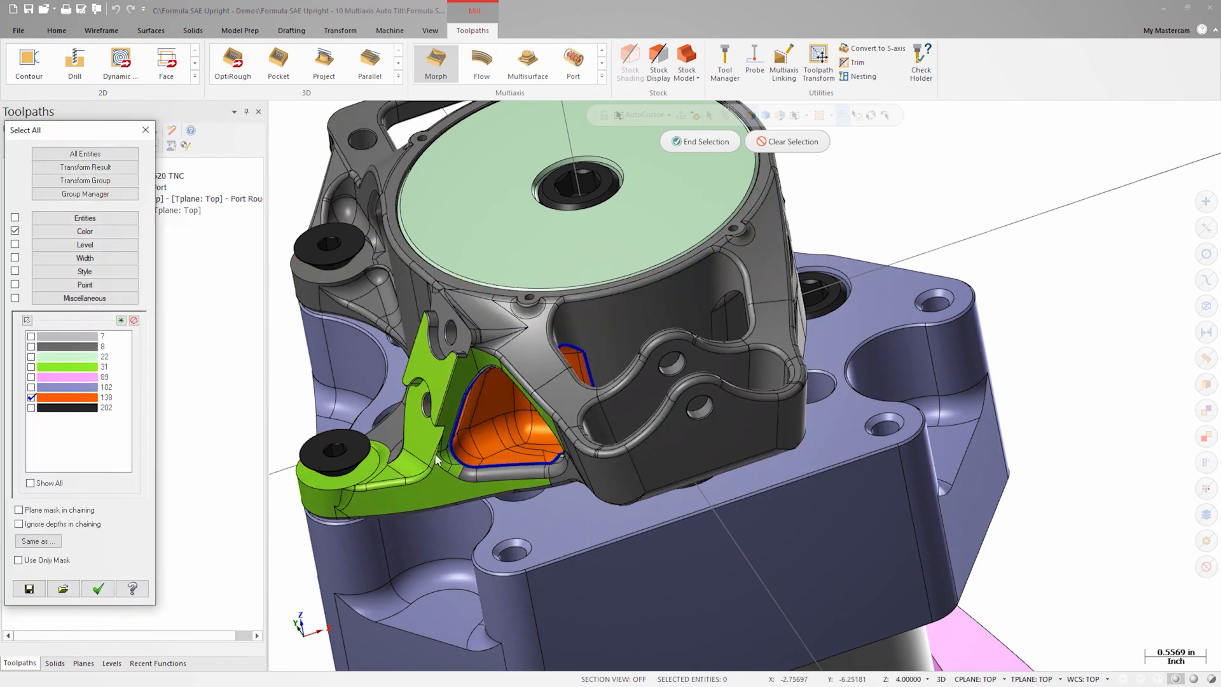
Step: Select all colour-138 orange faces as the 28 drive surfaces of the Morph toolpath
left_click(97, 588)
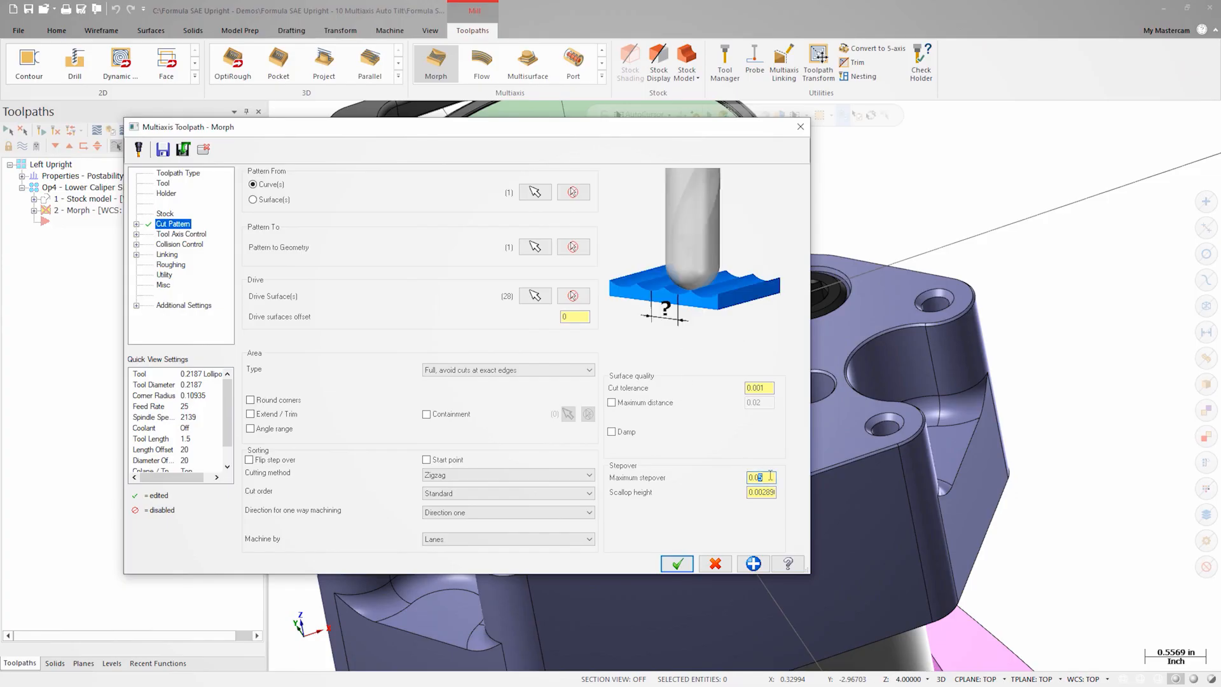
Step: Set Maximum stepover to 0.01 and enable the first collision check in Collision Control
type("0.01")
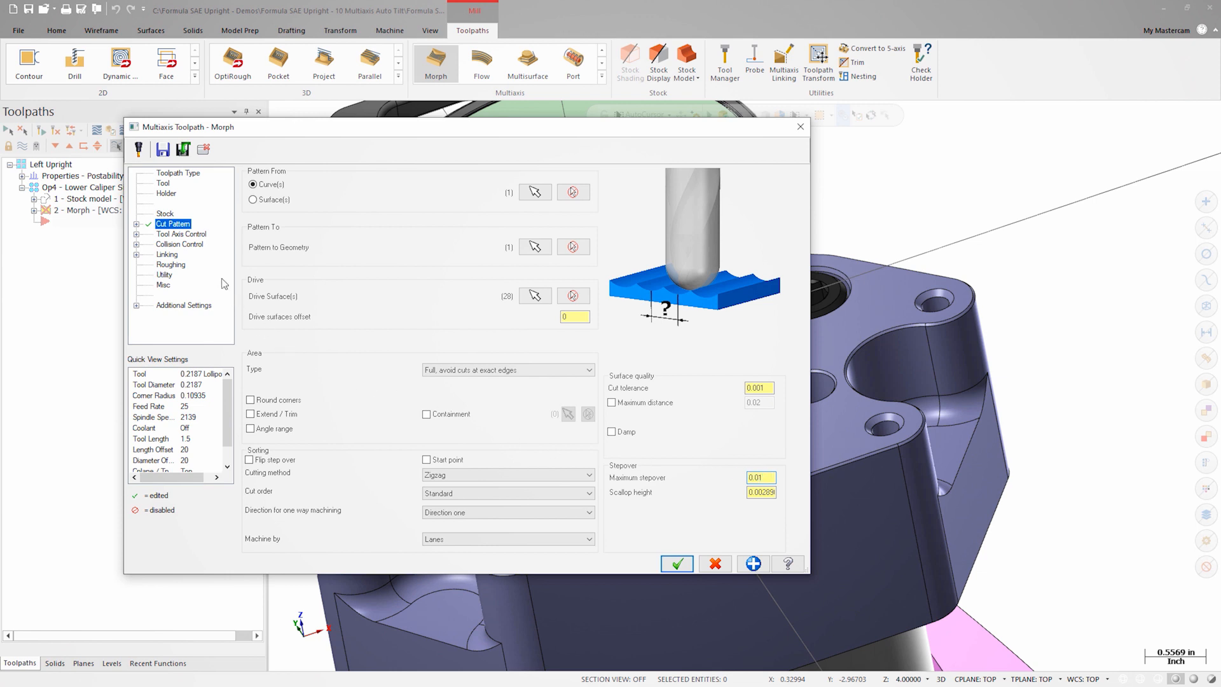
left_click(179, 244)
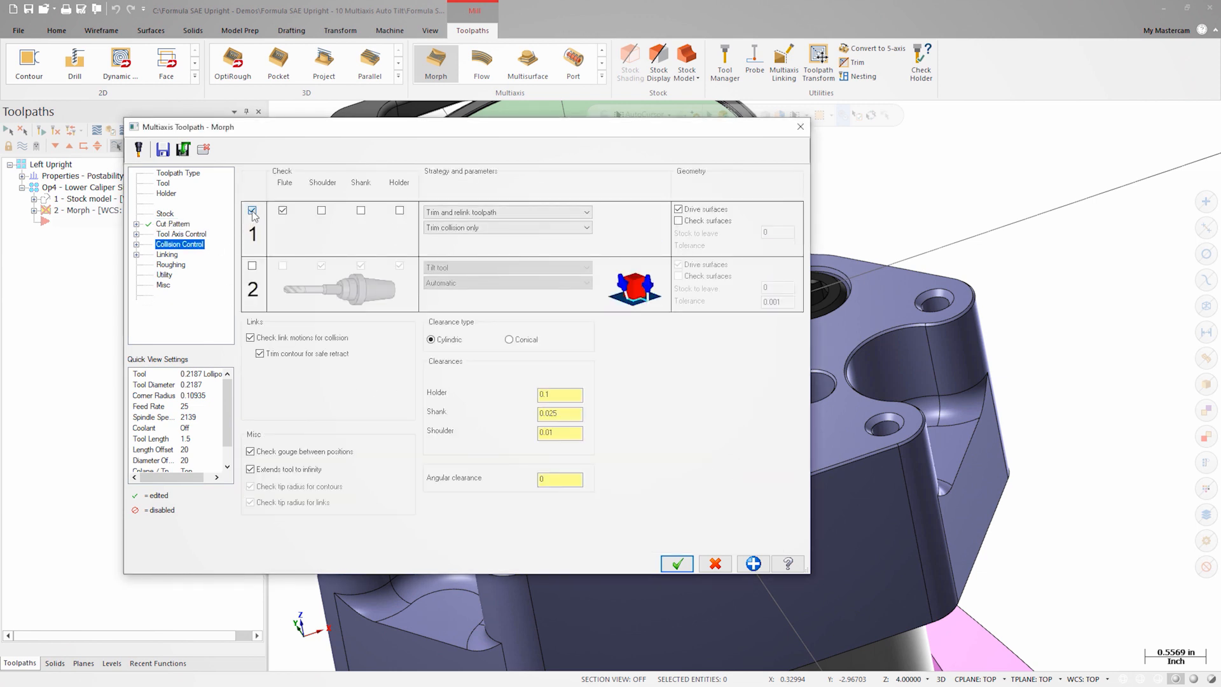
left_click(251, 210)
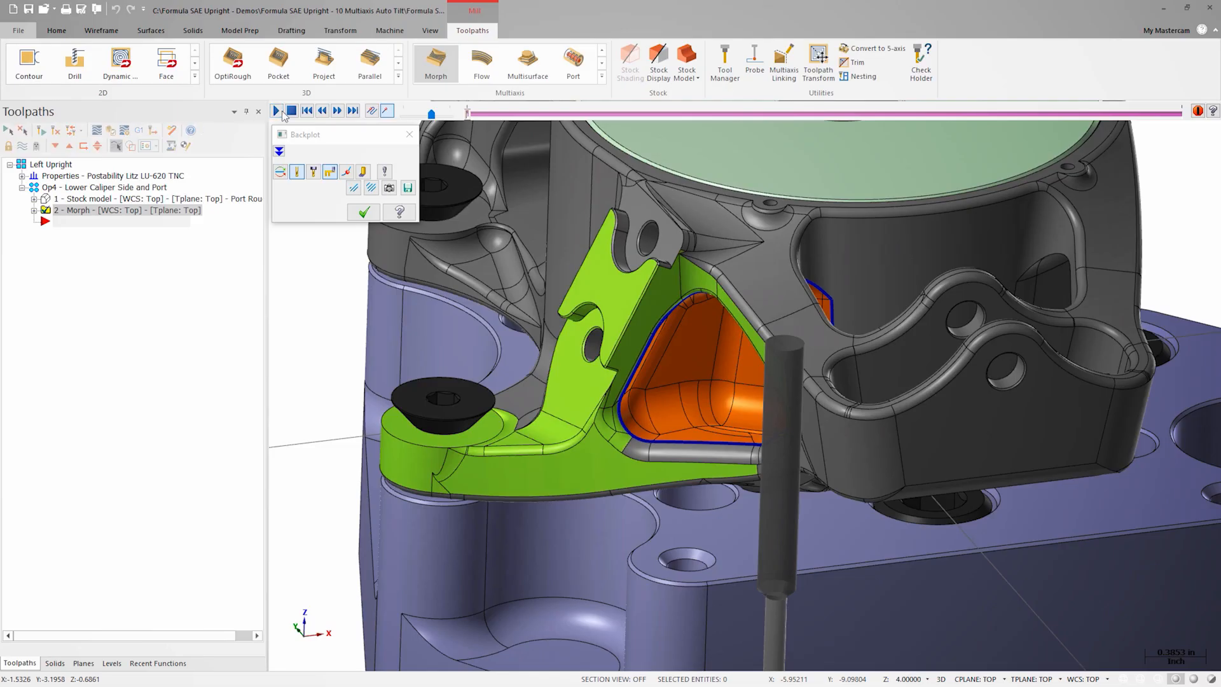
Step: Play the Morph backplot over the port faces and expand the operation to reach its parameters
left_click(276, 109)
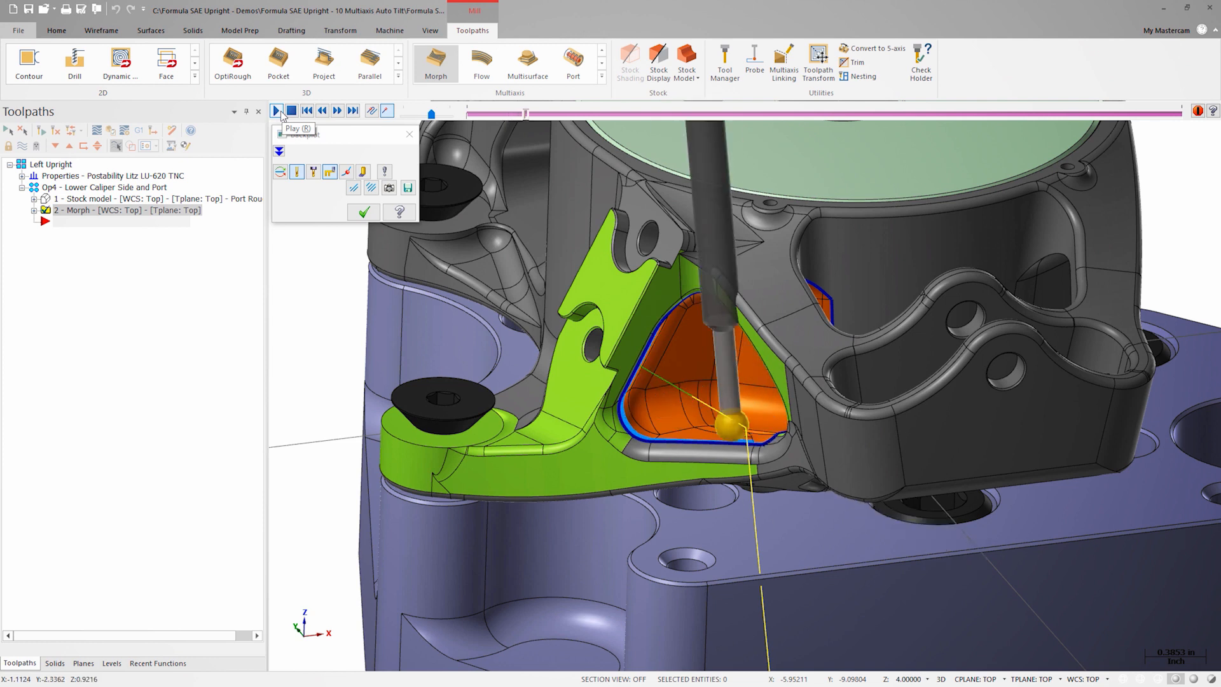
left_click(276, 109)
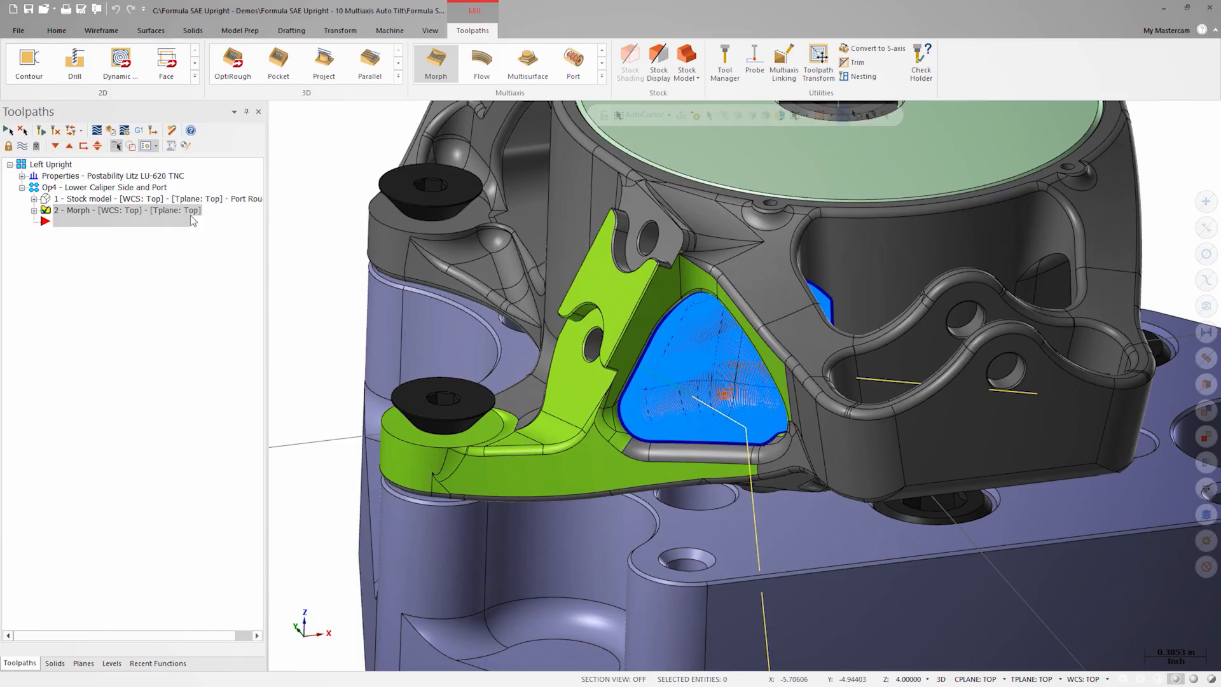
left_click(34, 210)
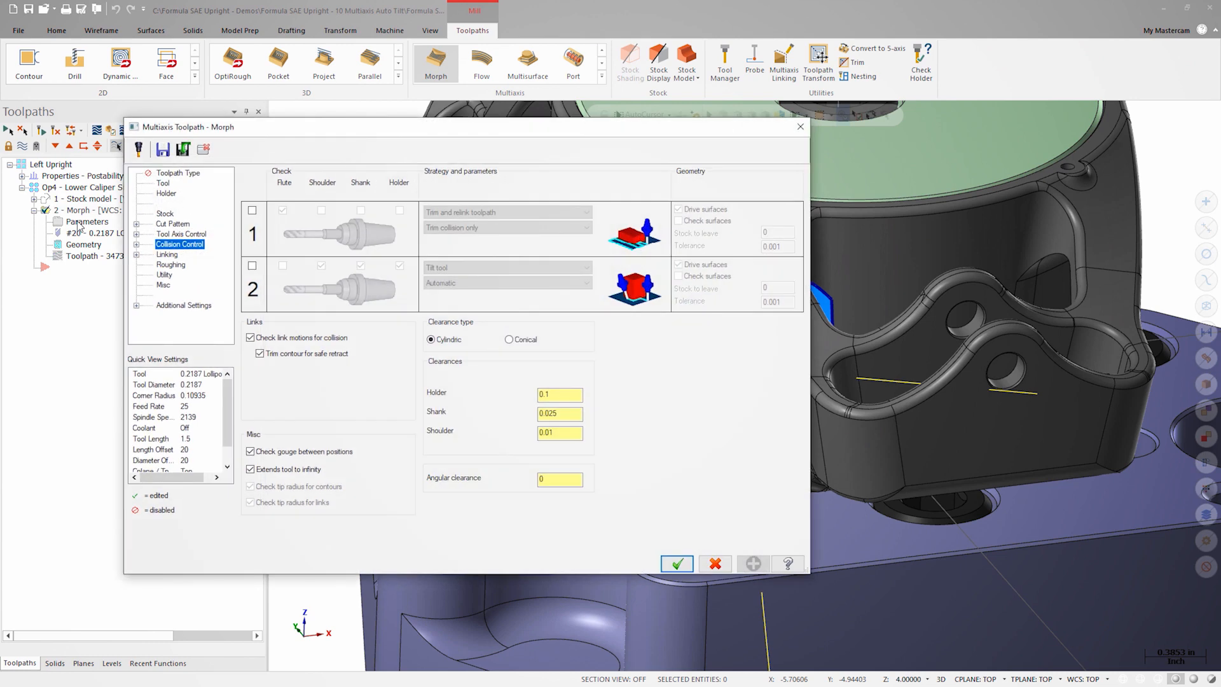
Step: Make the tool axis a Fixed angle to the X-axis with a 180° tilt and accept it
left_click(182, 234)
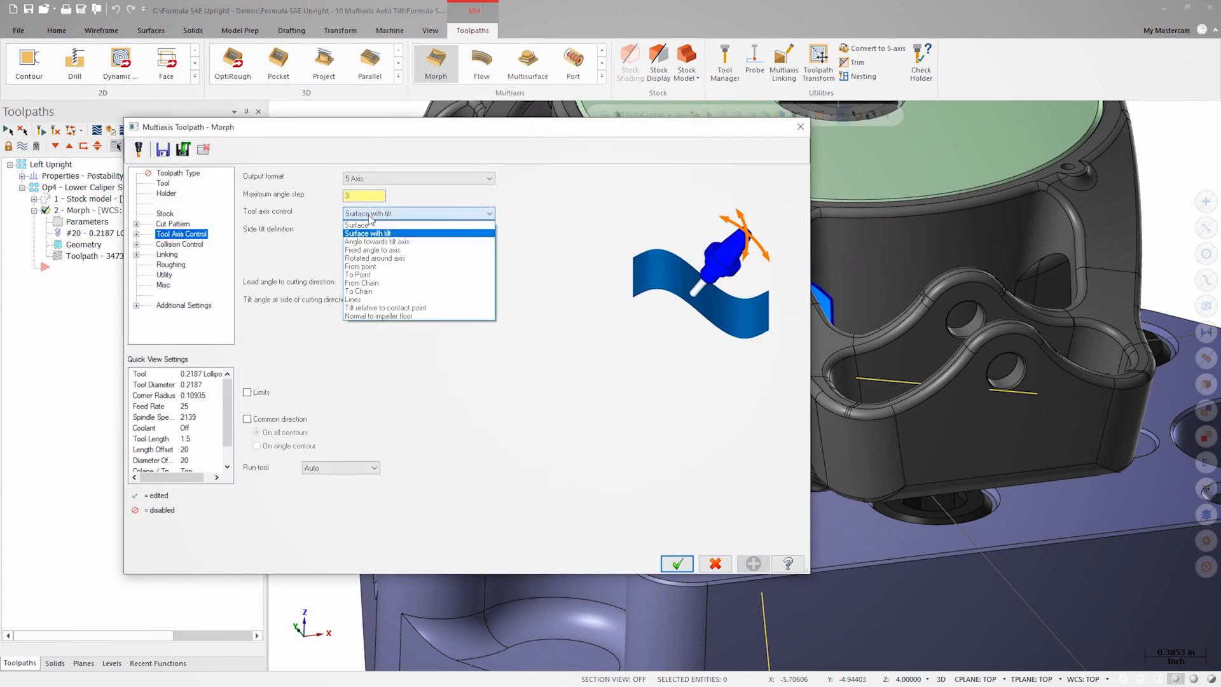
left_click(376, 249)
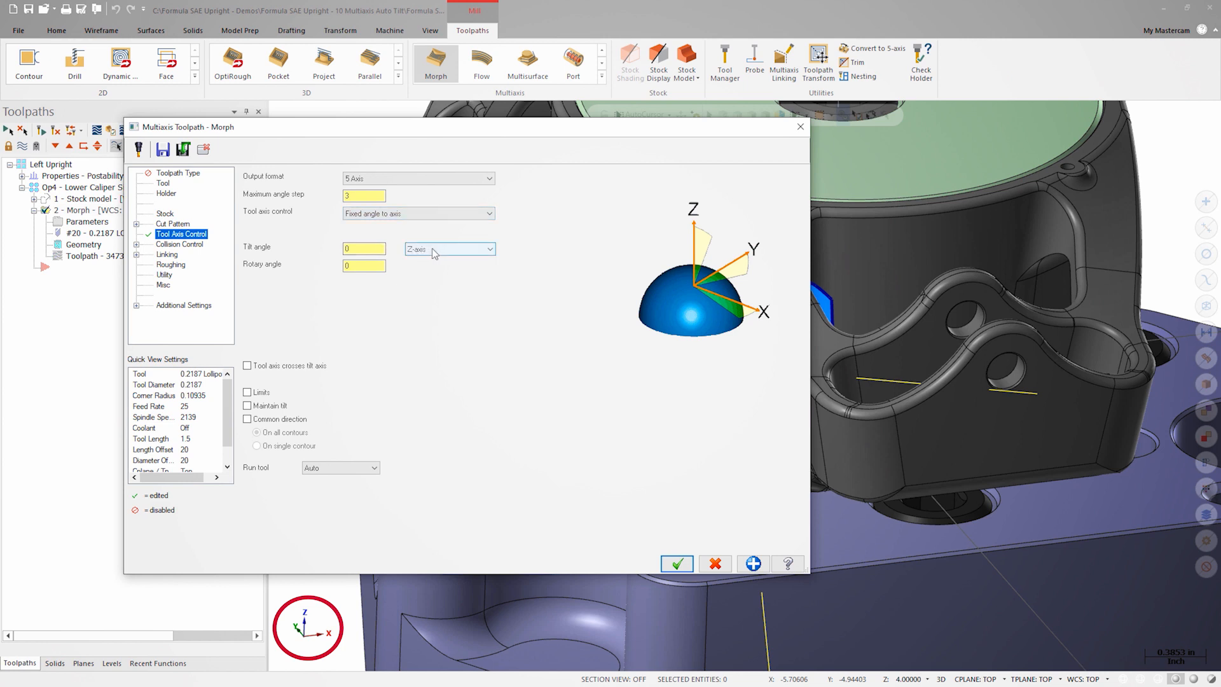
left_click(479, 248)
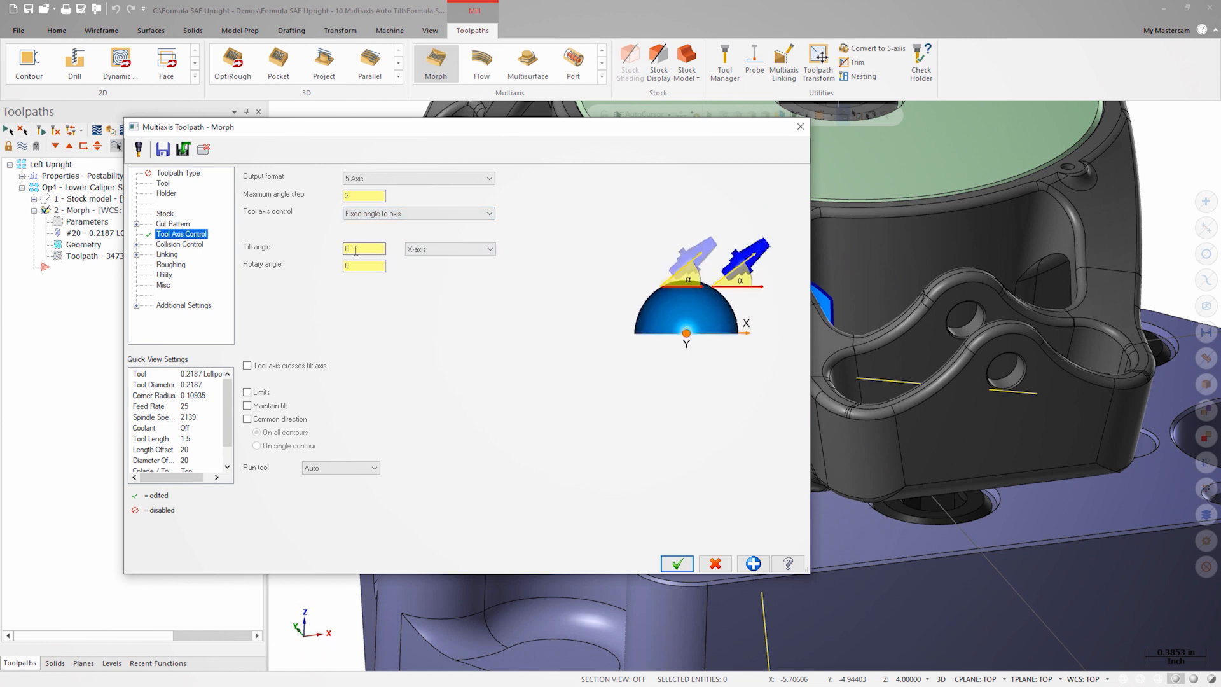
type("180")
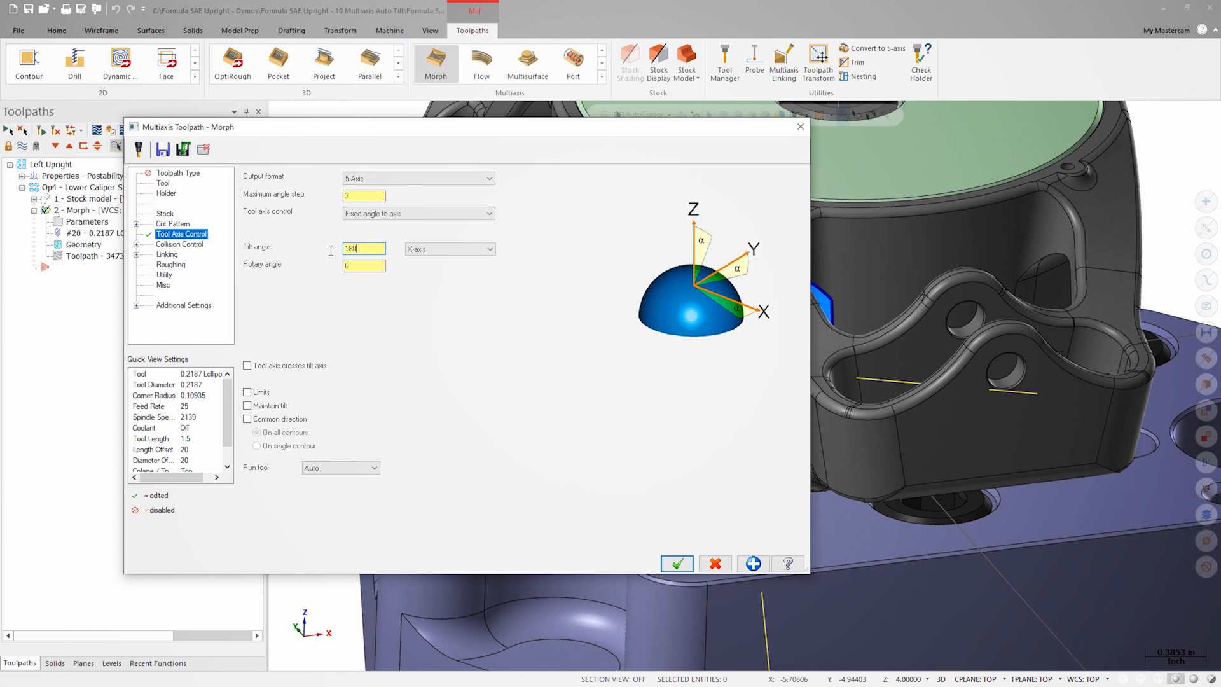
mouse_move(321, 246)
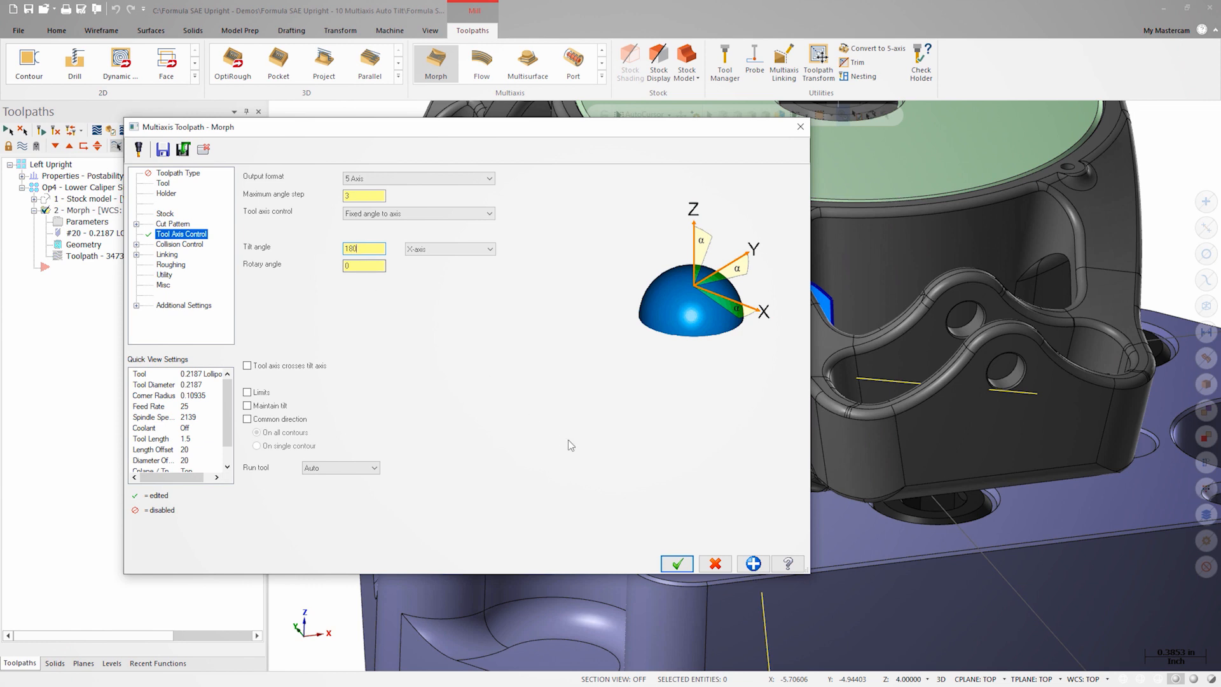
left_click(675, 563)
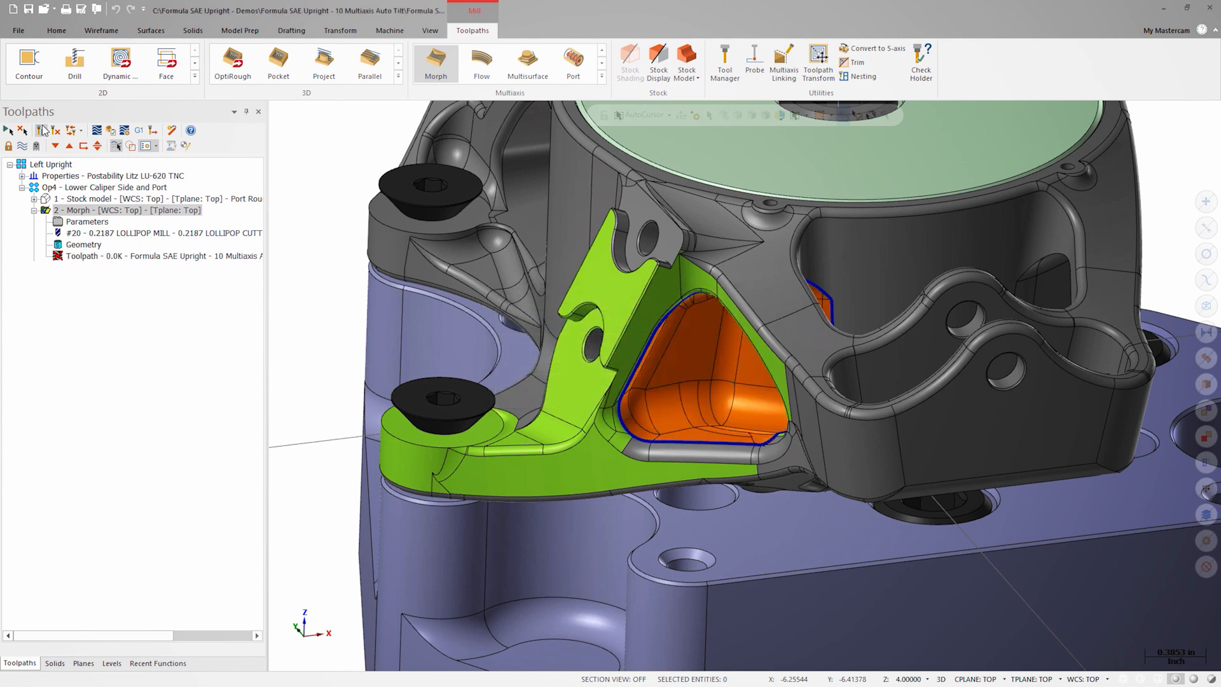
Step: Regenerate the dirty Morph operation and replay its backplot with the 180° tilted tool
left_click(96, 130)
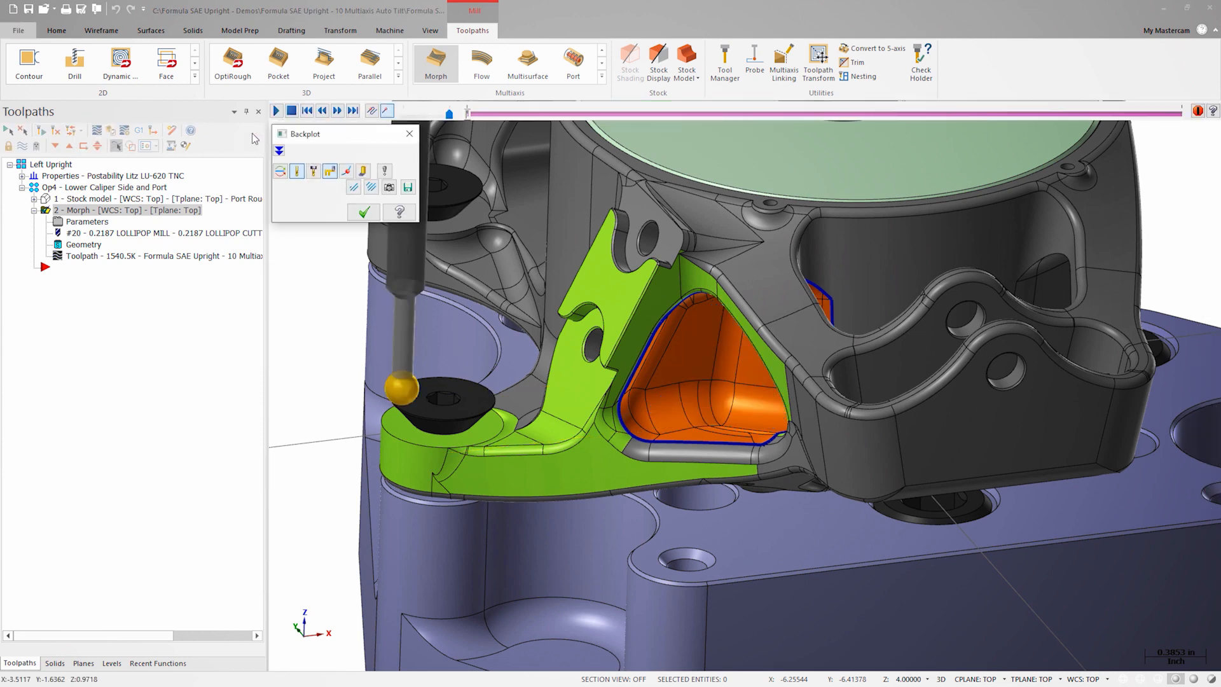
left_click(276, 110)
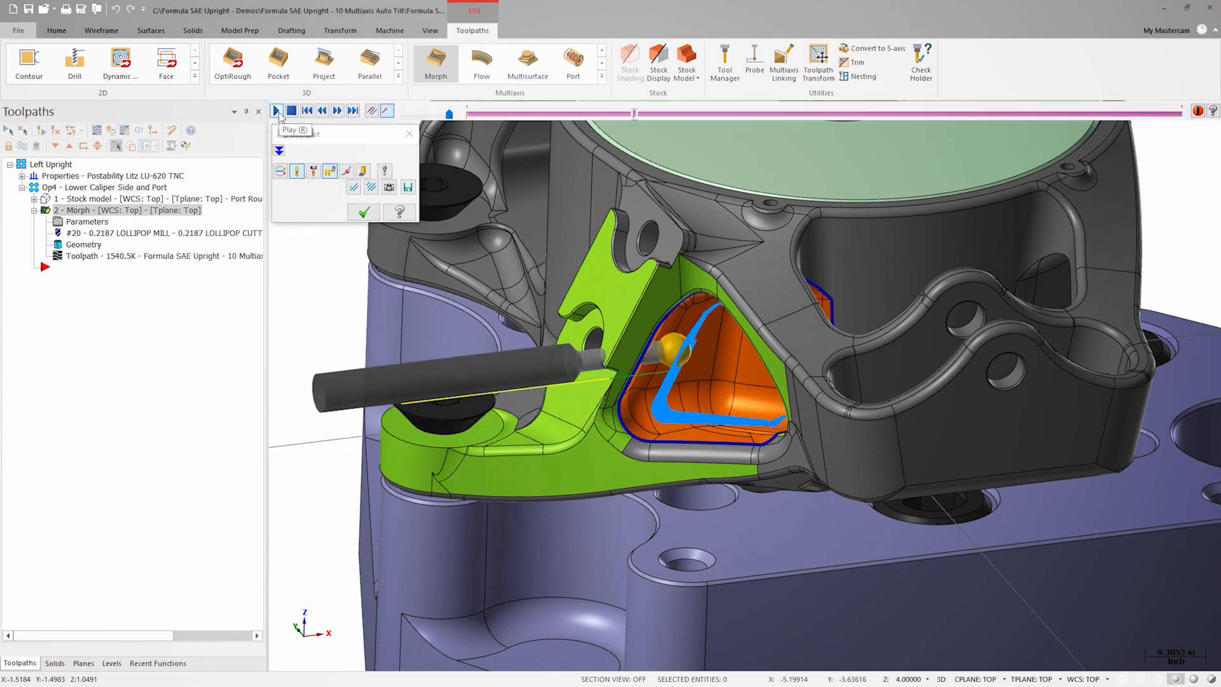
left_click(276, 109)
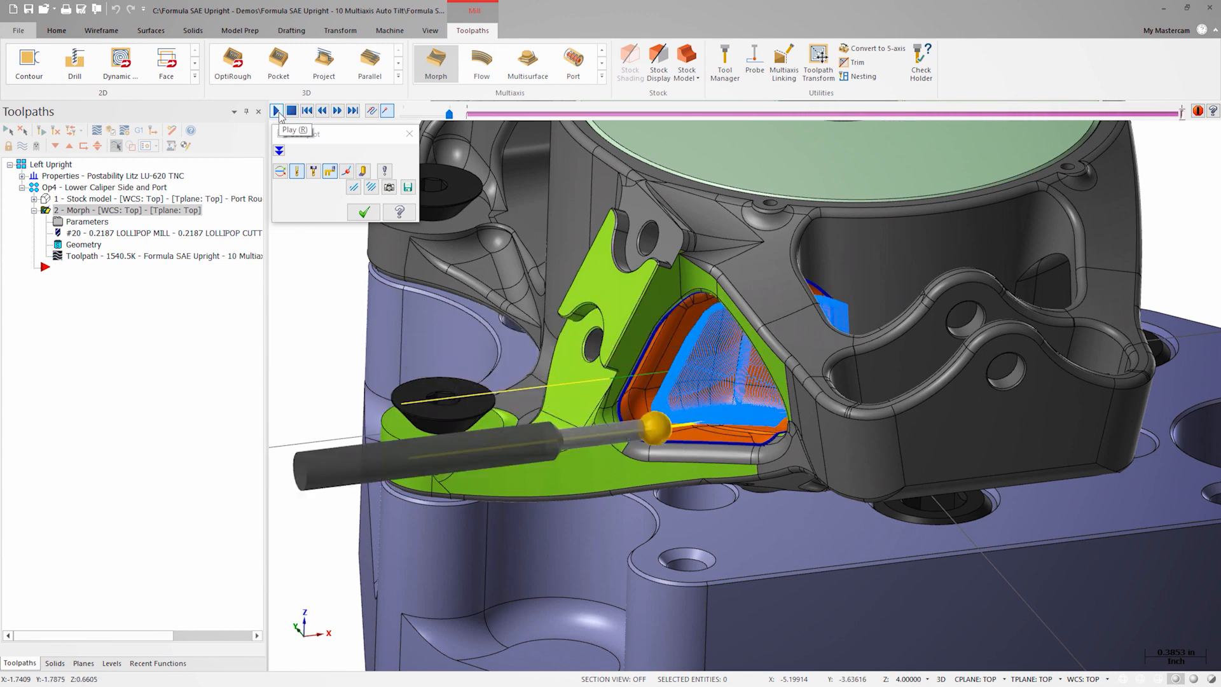
left_click(276, 110)
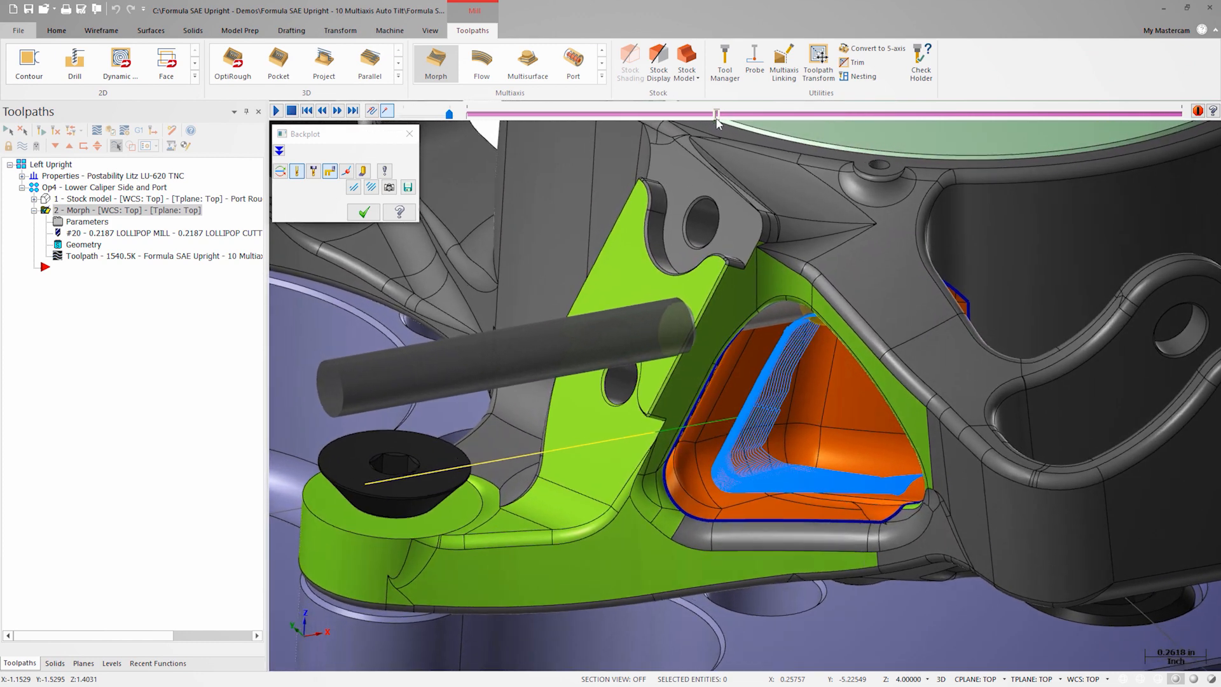
scroll("down", 3)
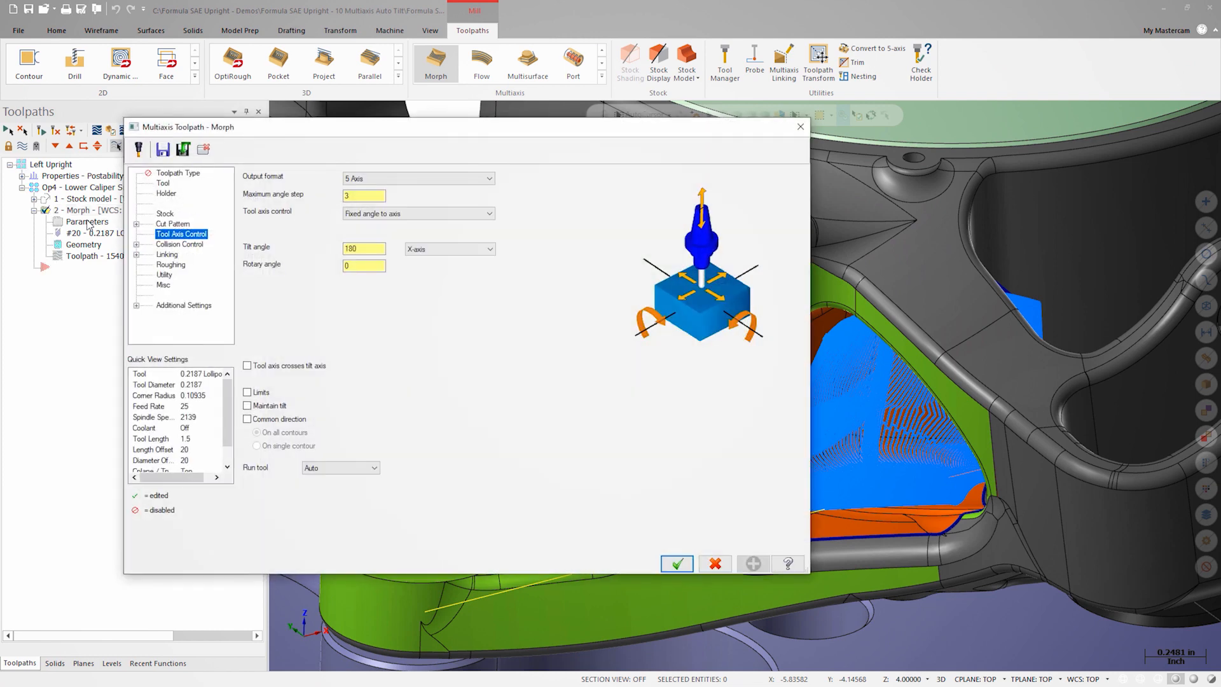
Step: Enable collision check 1 on Shoulder, Shank and Holder with Tilt tool strategy set to Automatic
left_click(179, 244)
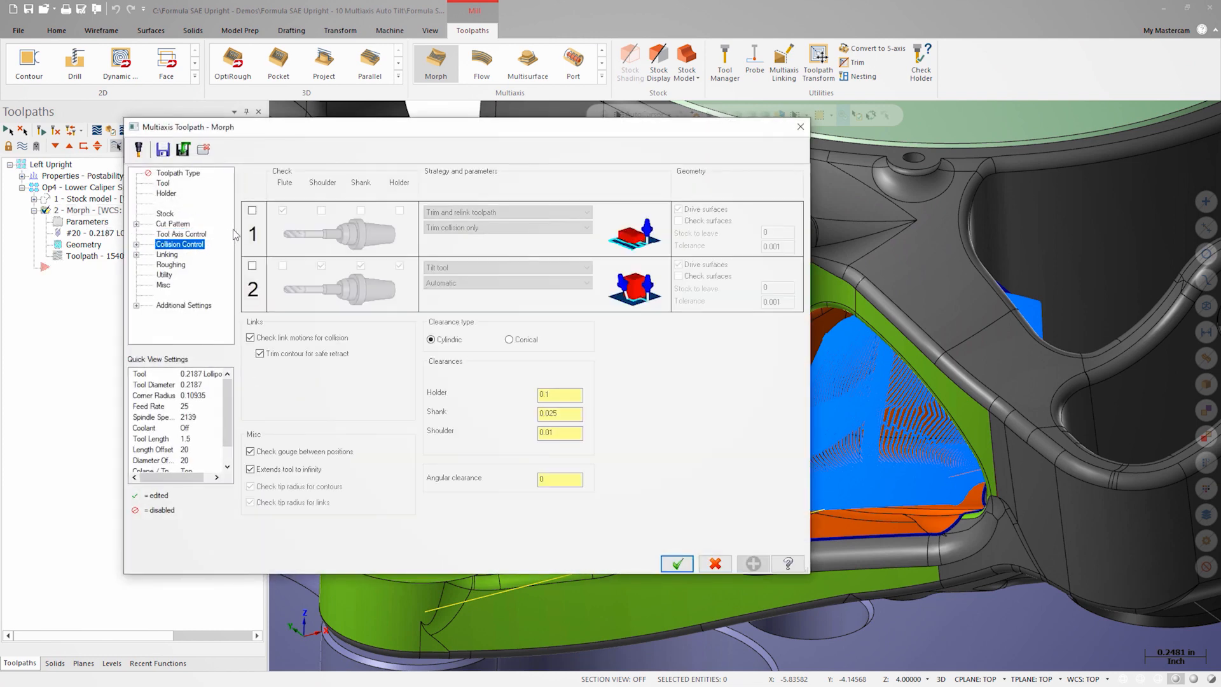
left_click(252, 210)
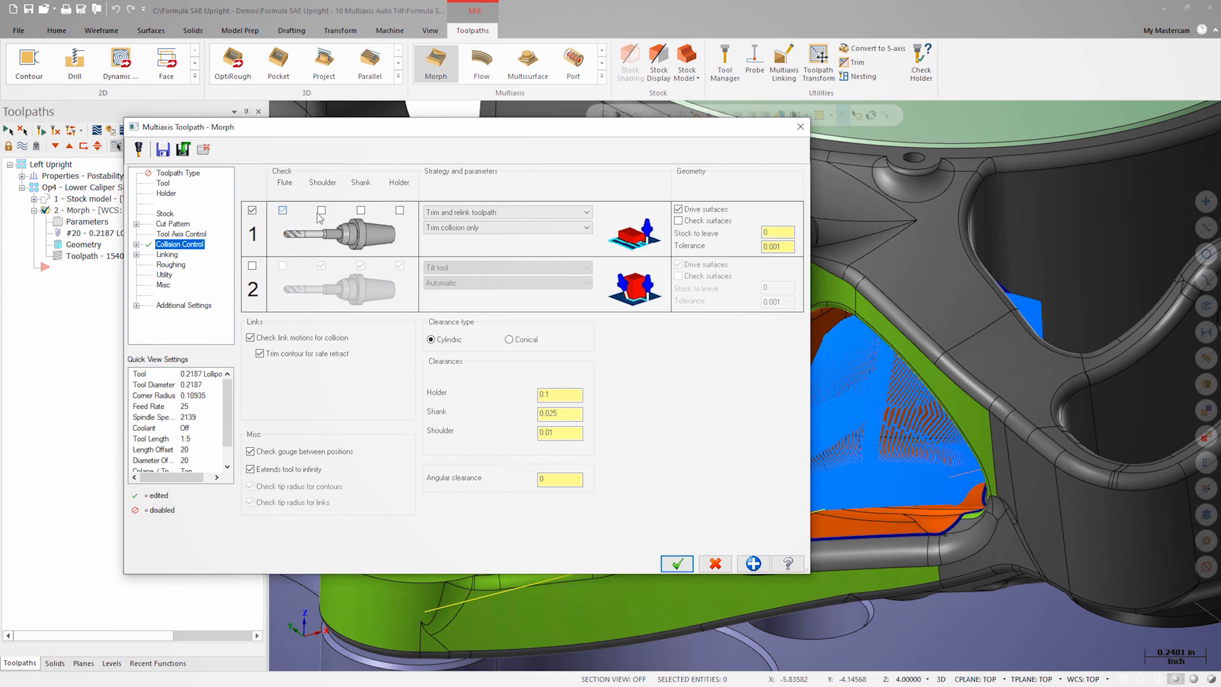
left_click(360, 210)
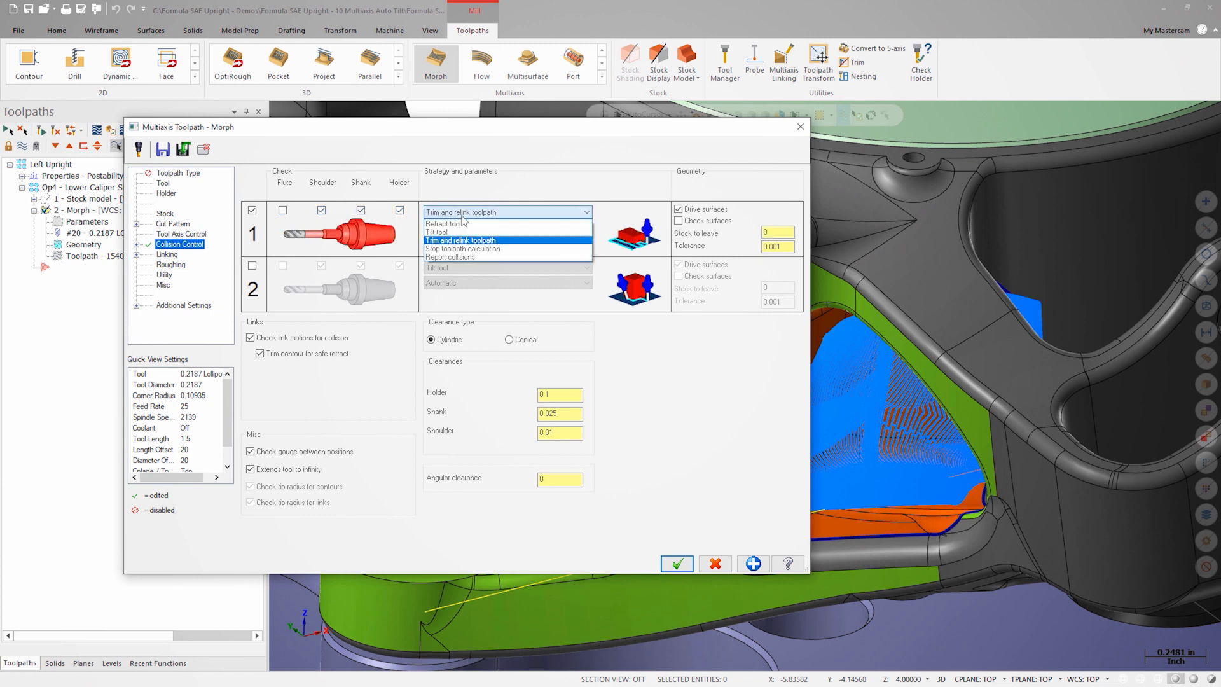
left_click(437, 231)
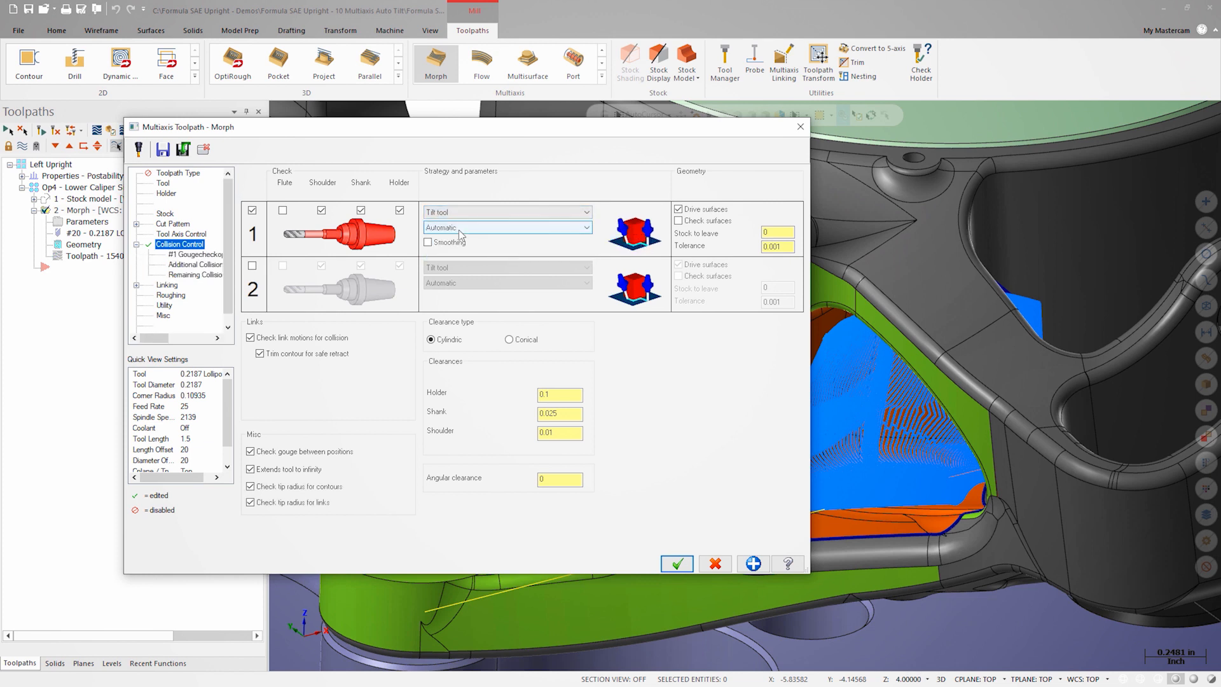
left_click(507, 227)
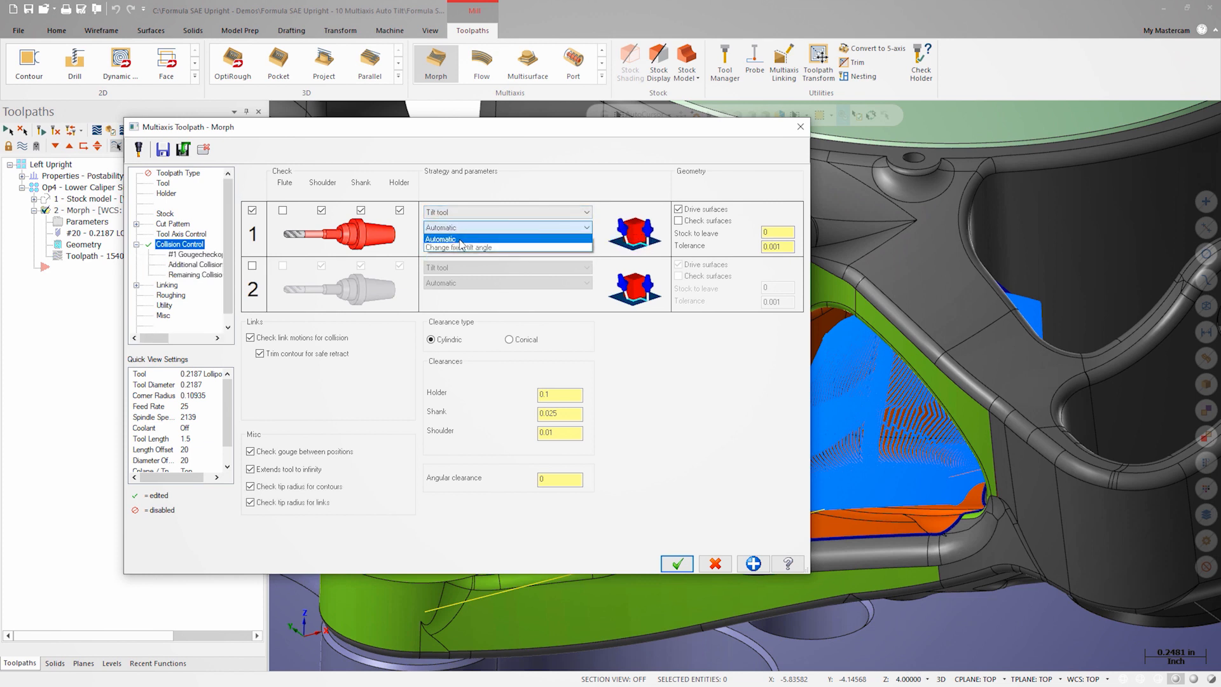
left_click(440, 238)
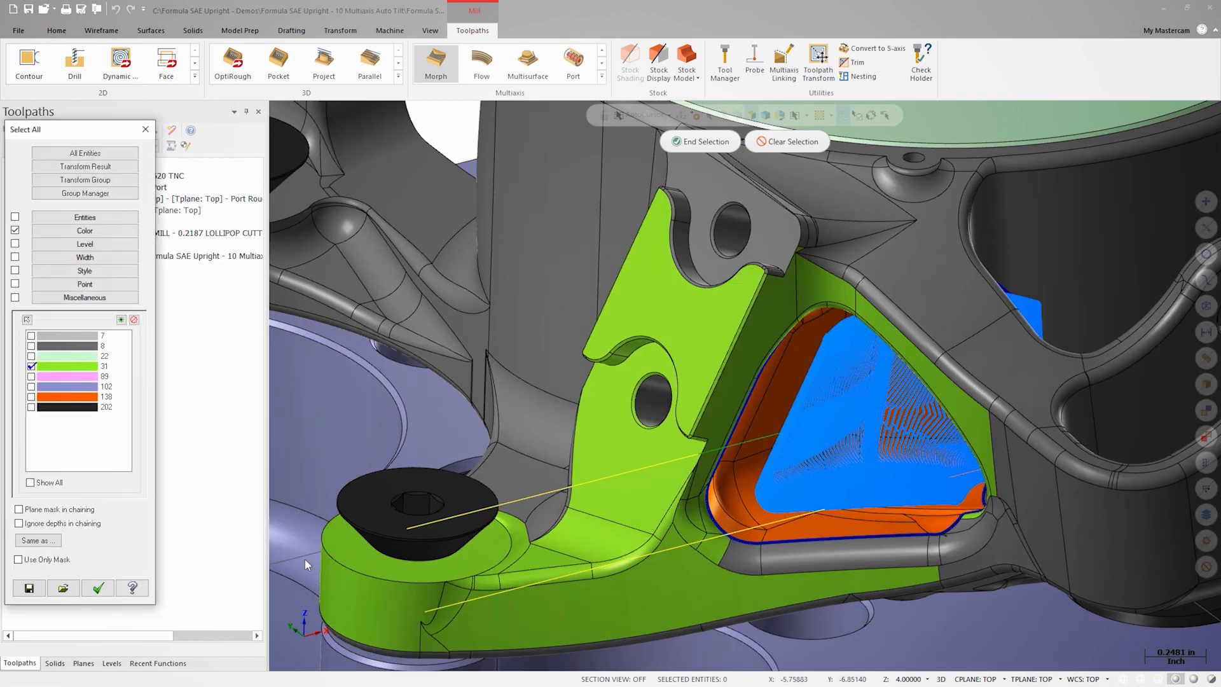
Step: Select all colour-31 green surfaces of the upright as collision check surfaces
left_click(98, 588)
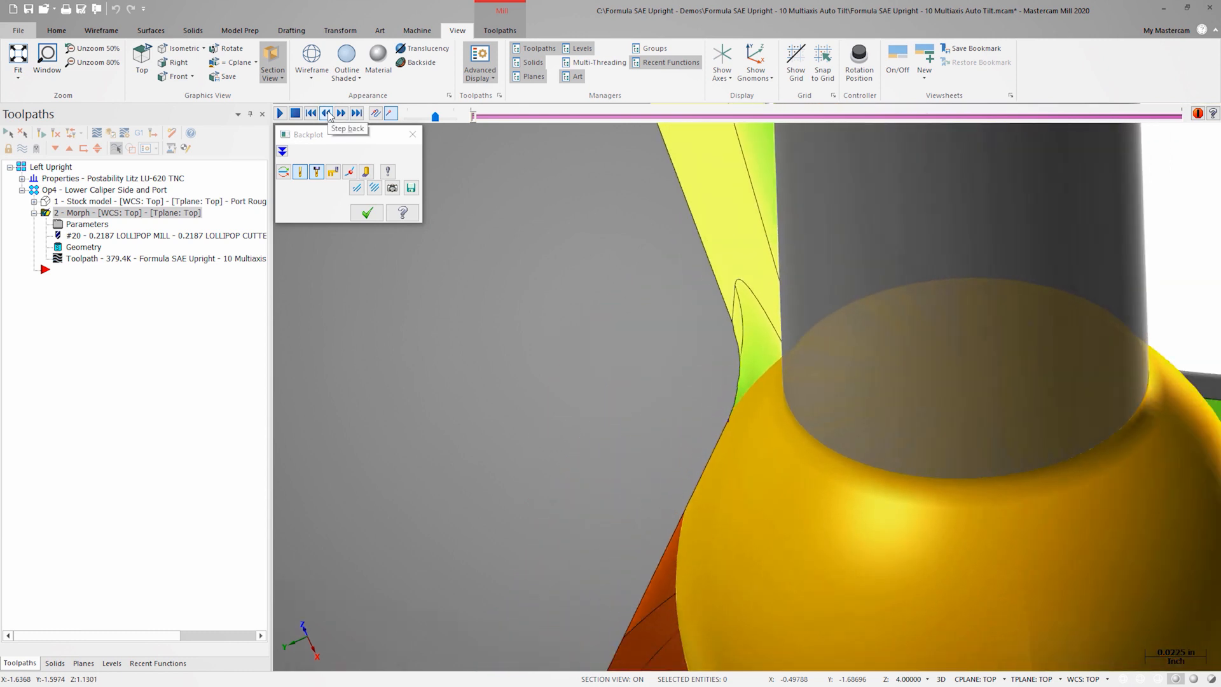
Step: Step the backplotted tool back and forward to inspect its tilt inside the orange port
left_click(325, 113)
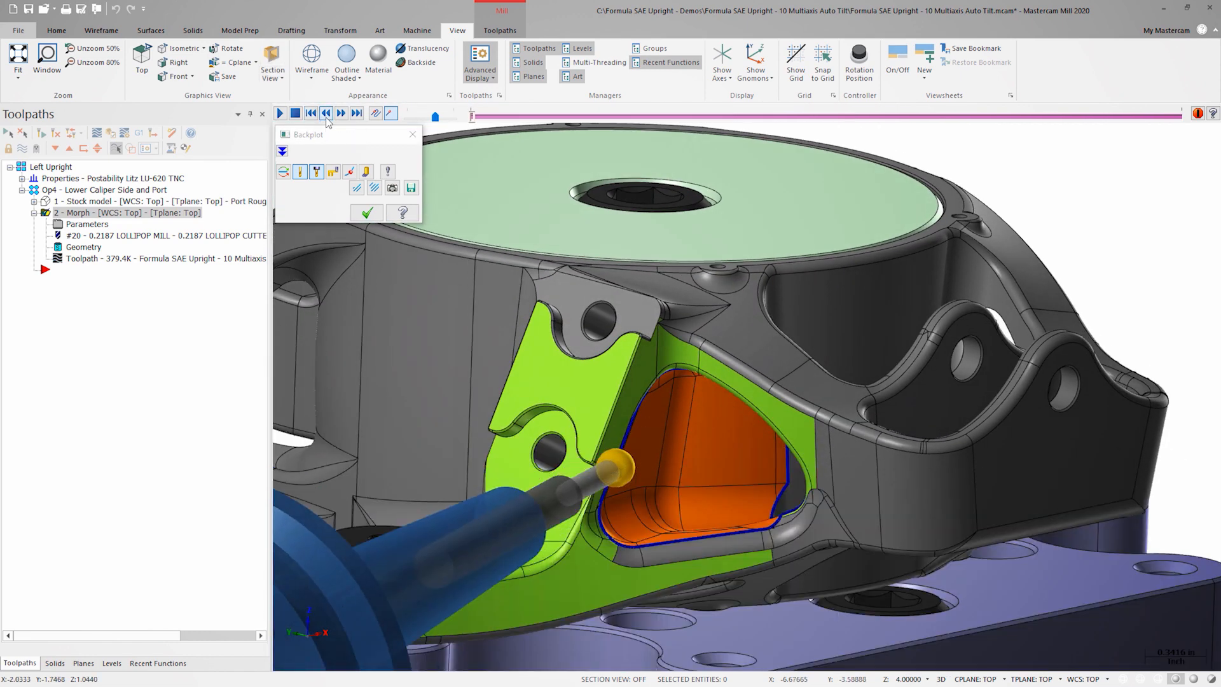
left_click(341, 113)
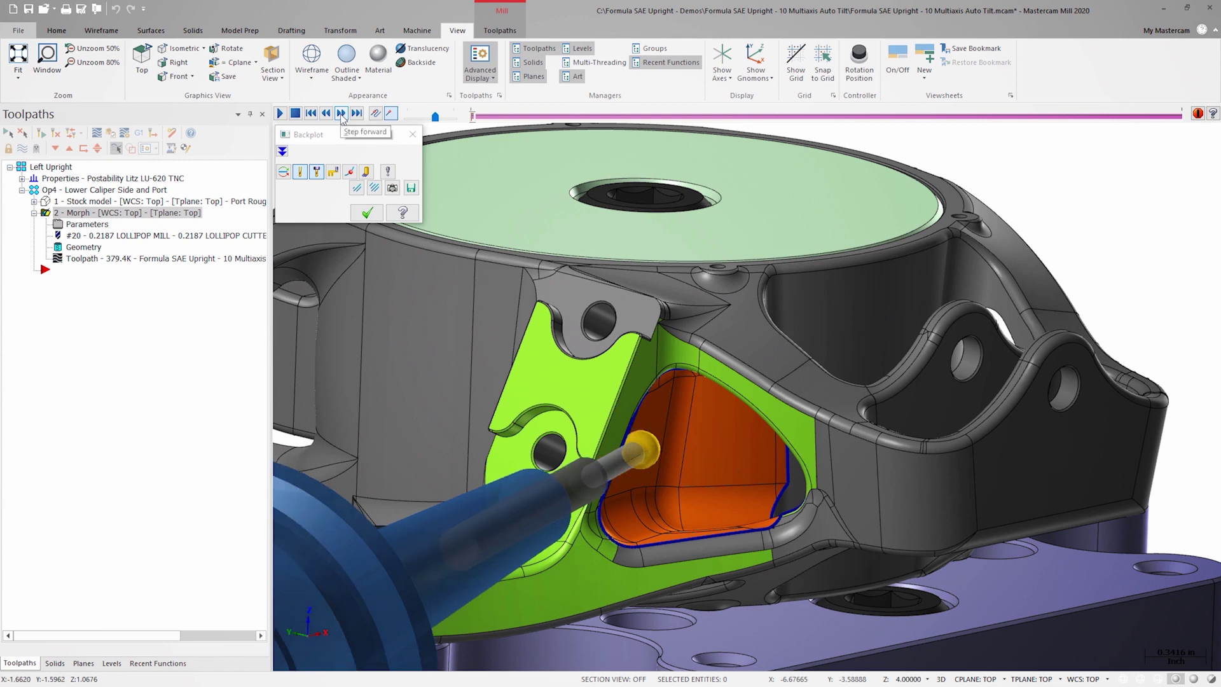
left_click(341, 113)
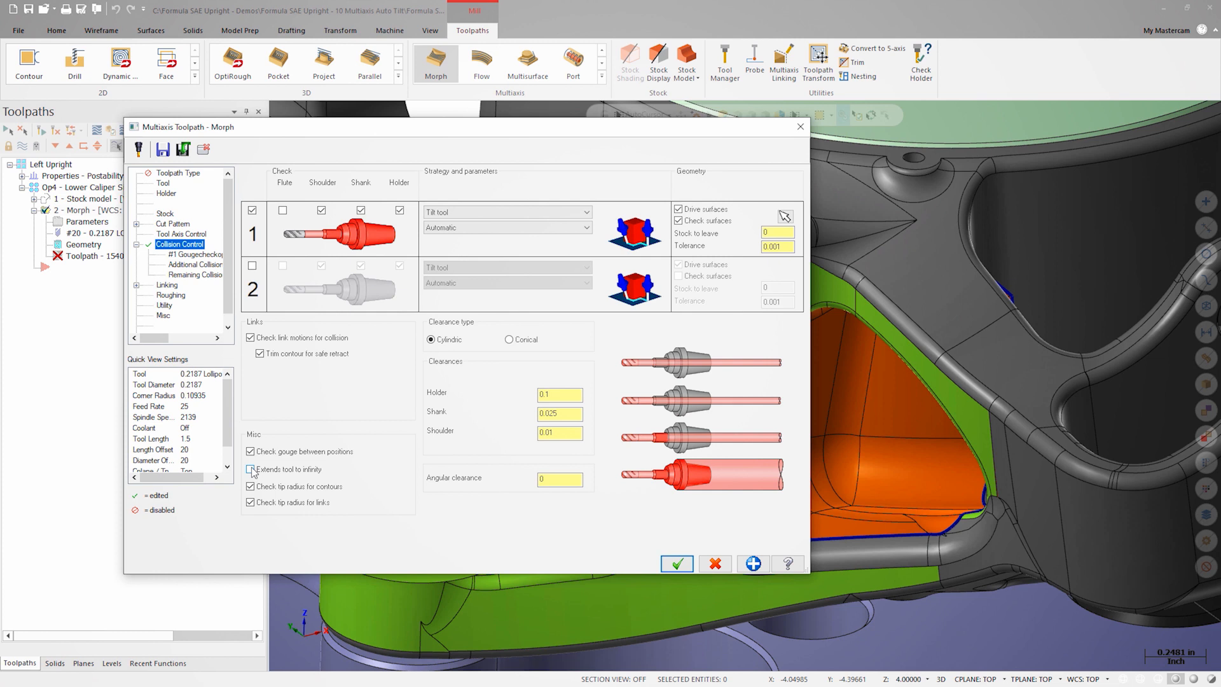
Step: Turn off Extends tool to infinity on the Collision Control page
left_click(250, 469)
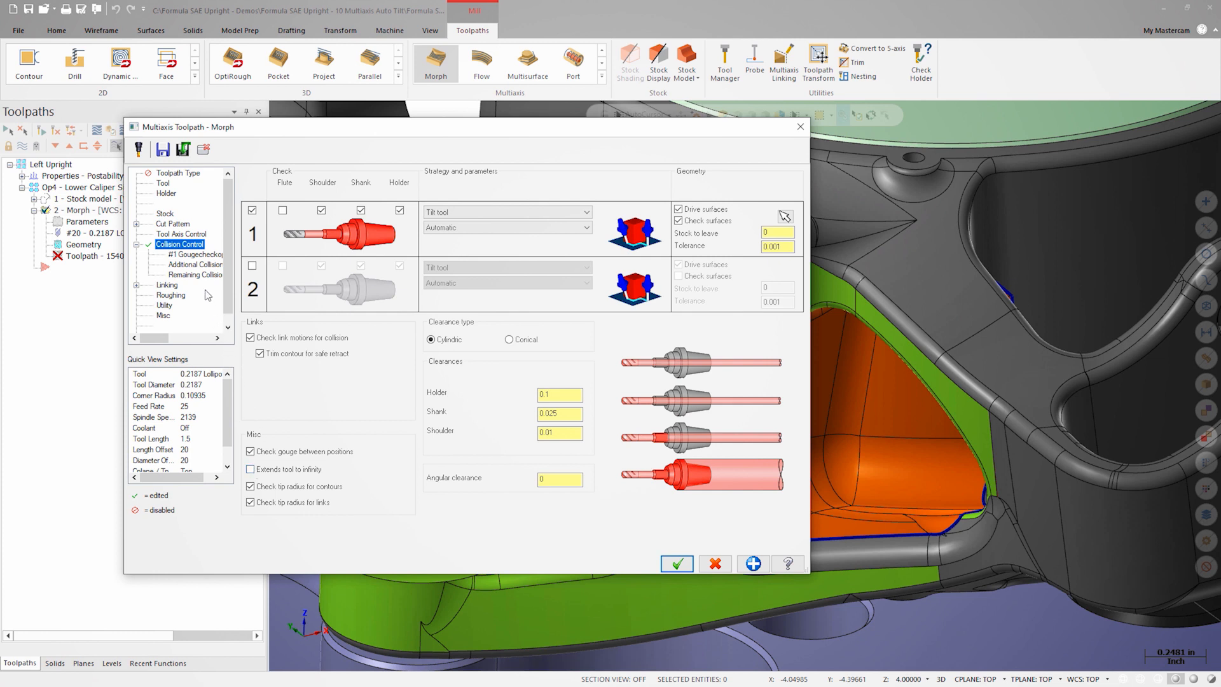
Step: Enable lead-in/lead-out on Linking with arc diameter 30, copied to lead-out, and regenerate
left_click(166, 285)
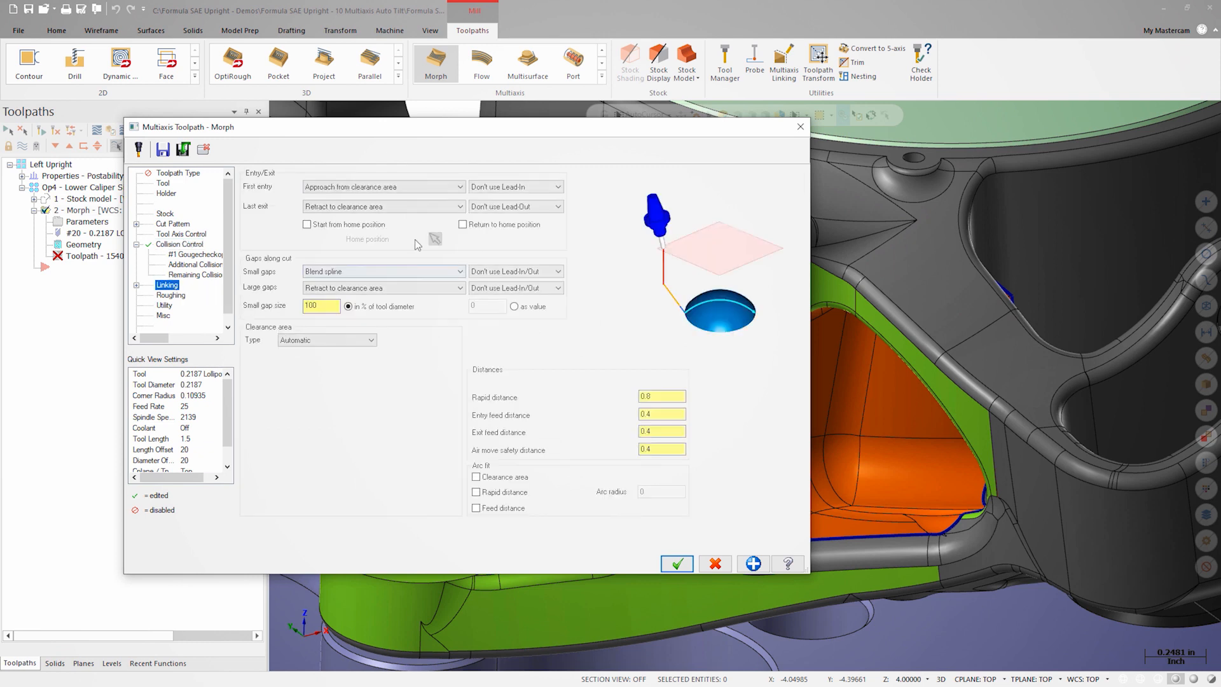
left_click(514, 186)
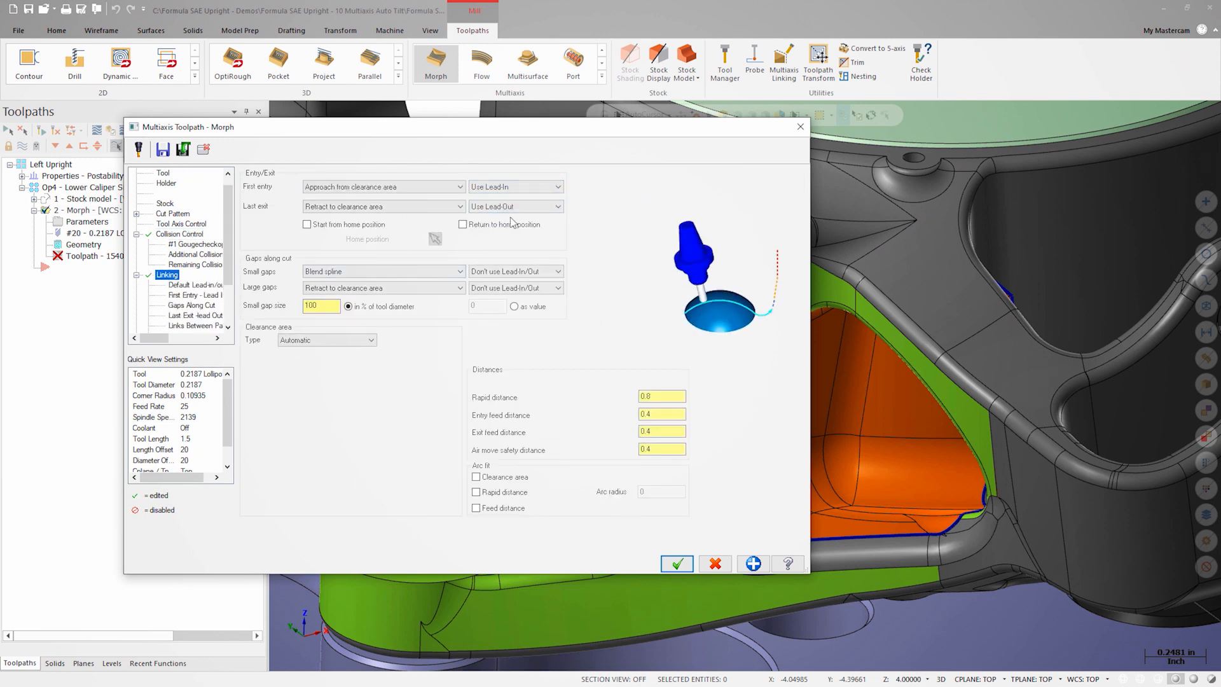
left_click(178, 284)
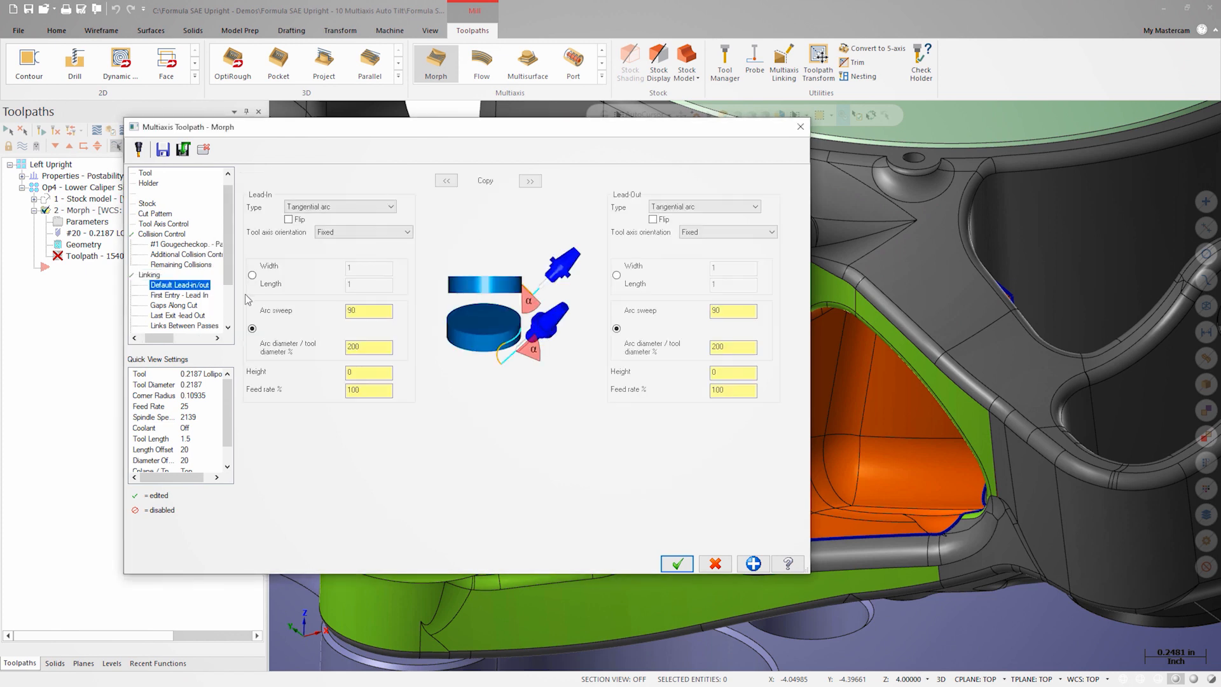
triple_click(369, 346)
type("30")
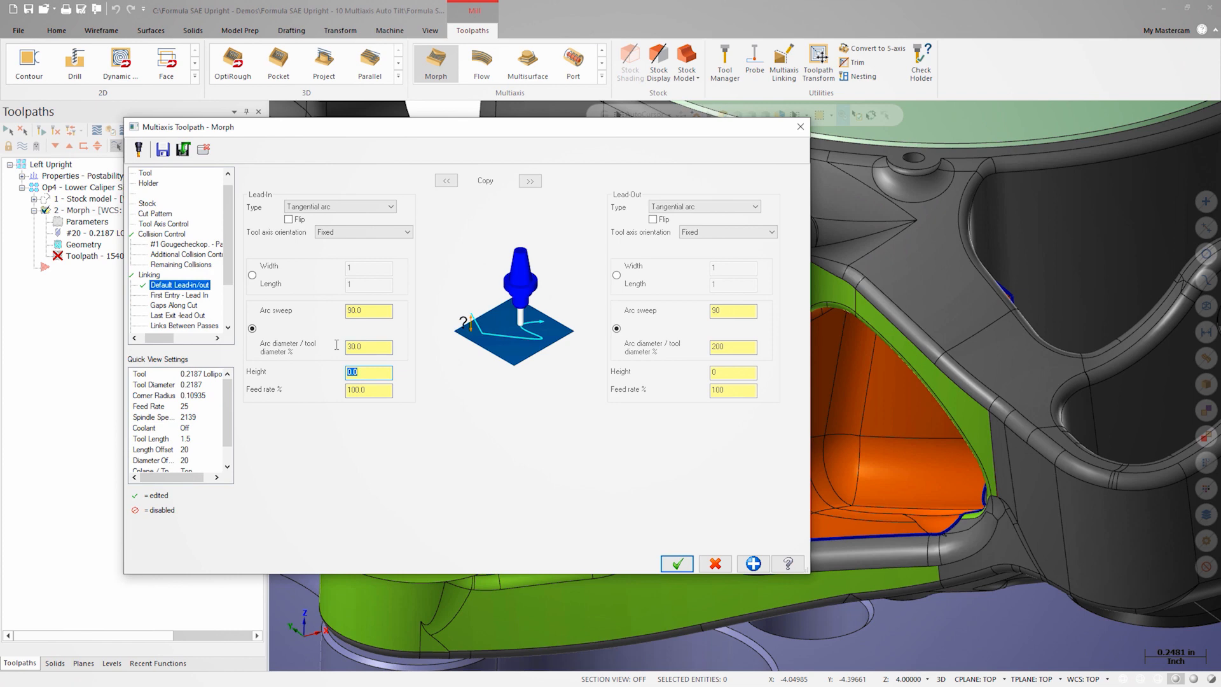
left_click(529, 180)
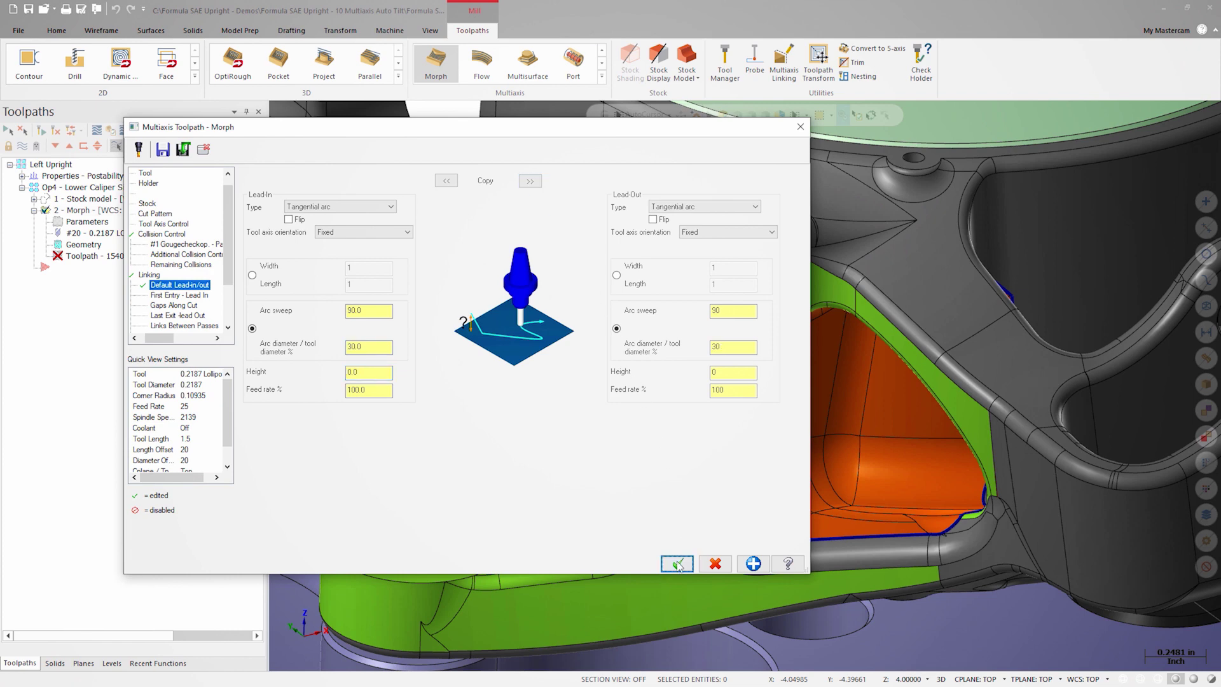
left_click(675, 564)
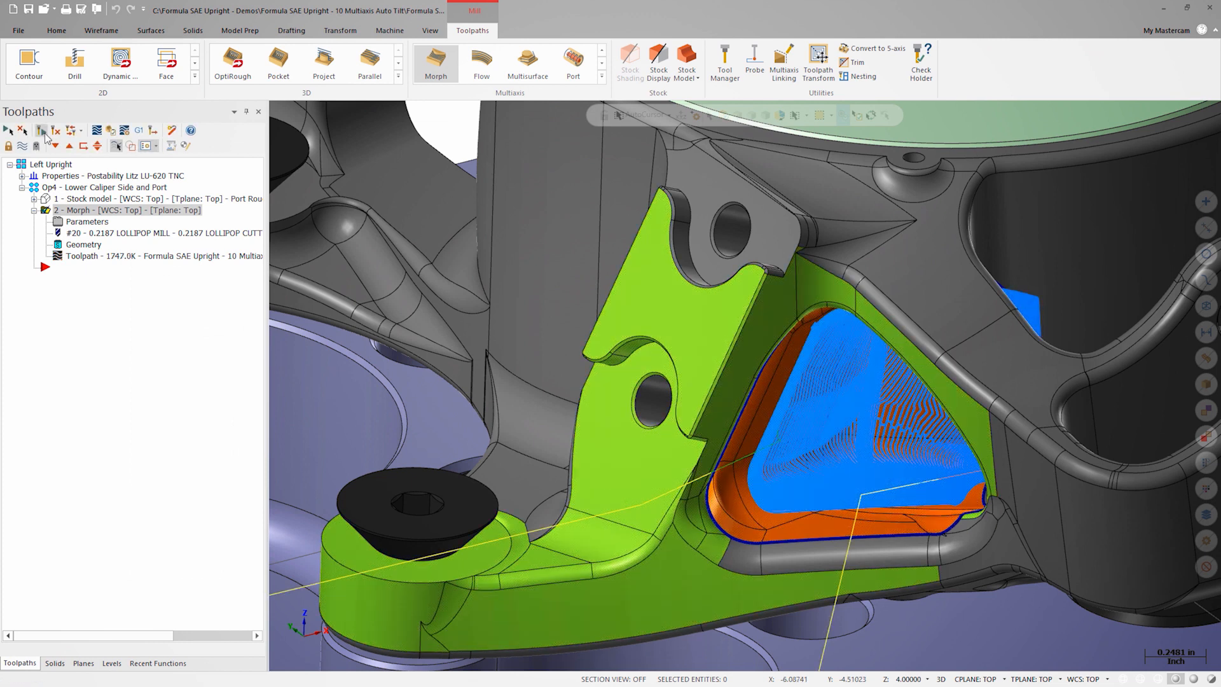
mouse_move(93, 134)
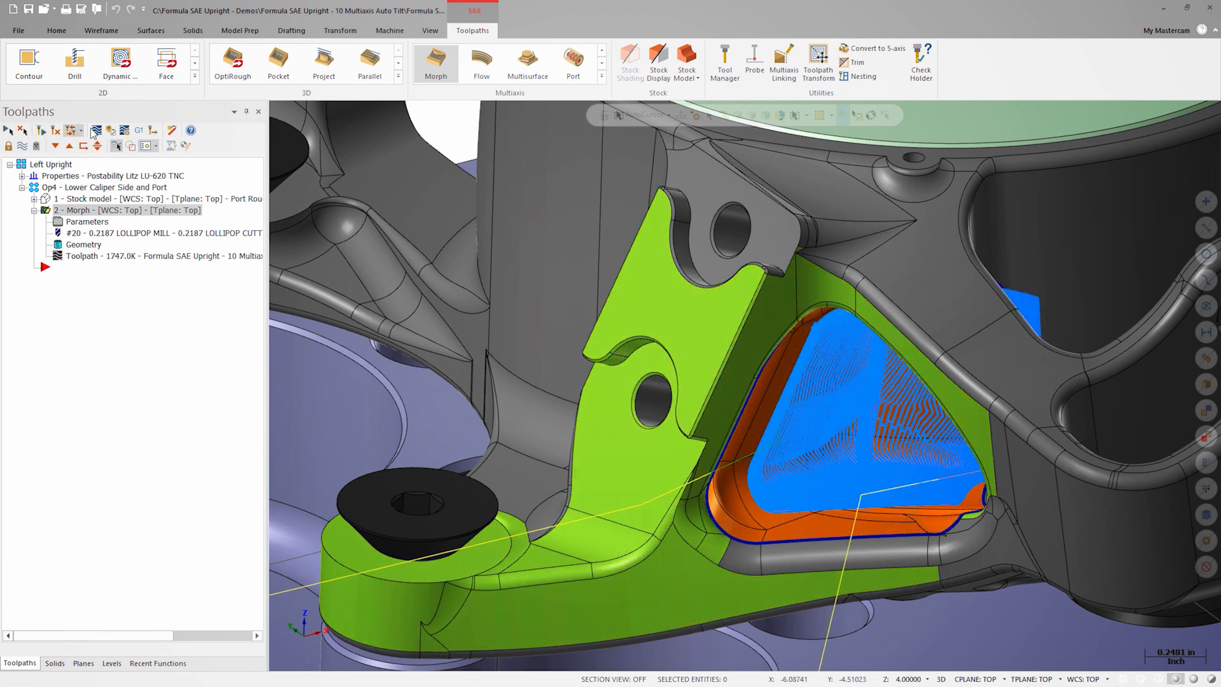
Step: Switch to the Machine ribbon to reach the simulation tools
left_click(389, 31)
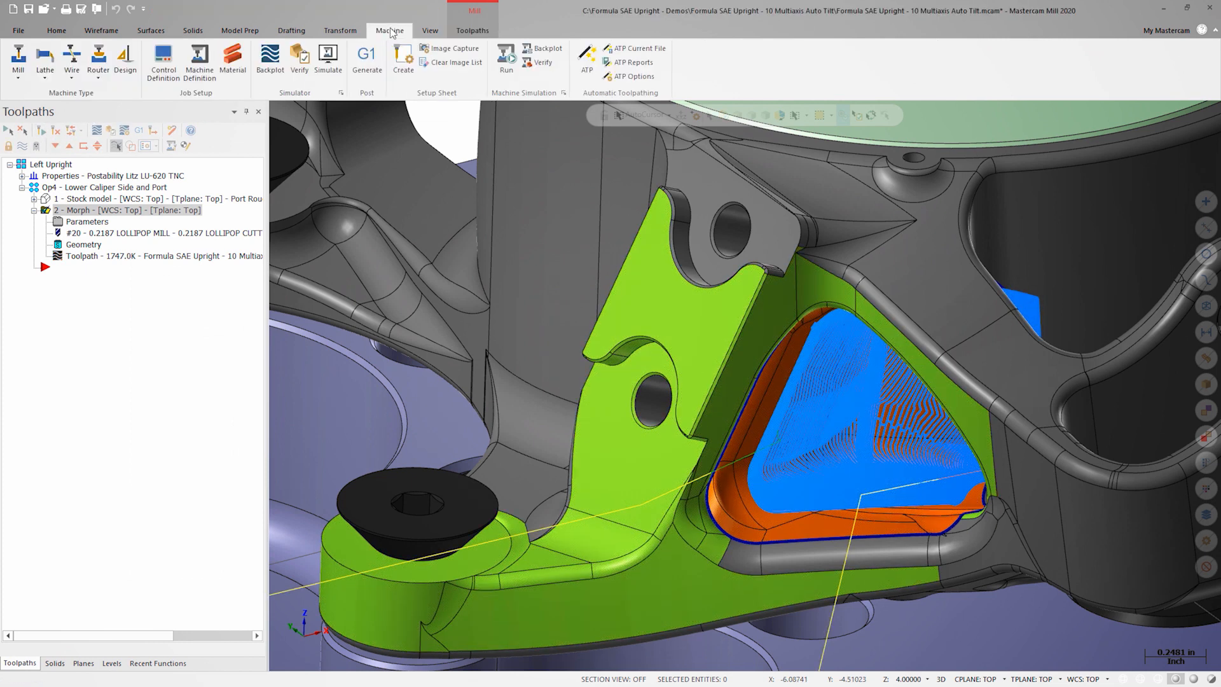
mouse_move(564, 99)
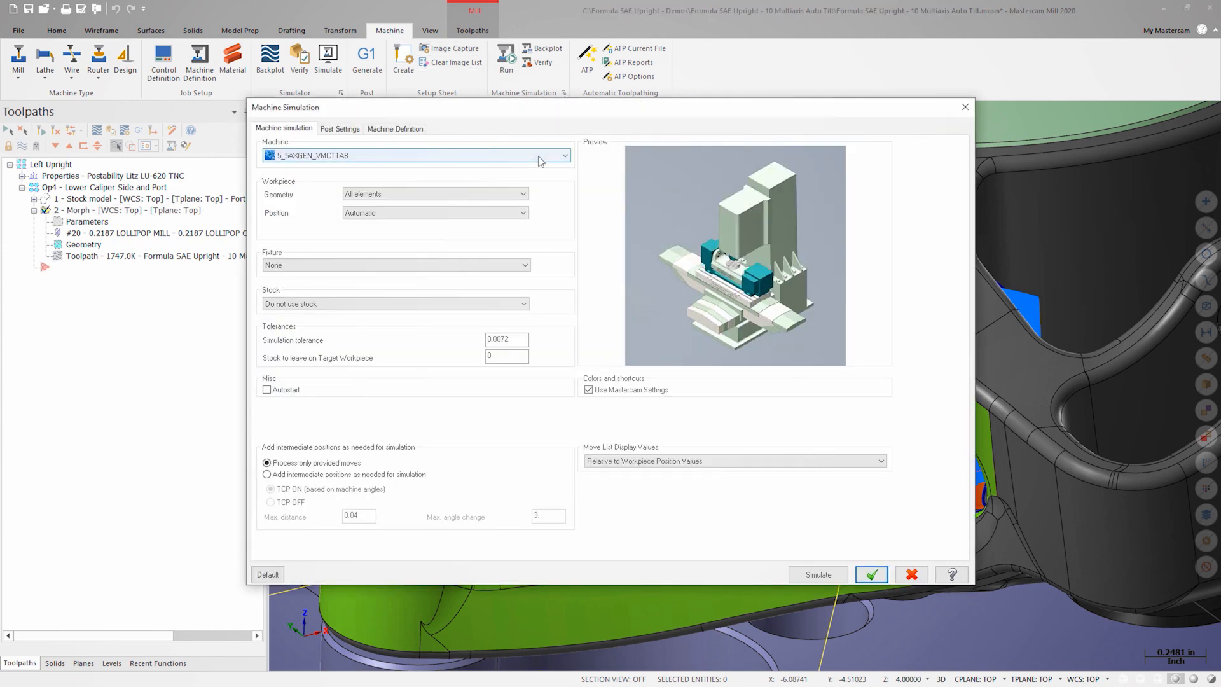
Step: Run Machine Simulation on MC_LU620 with fixture from level 500 and Mastercam stock definition
left_click(564, 155)
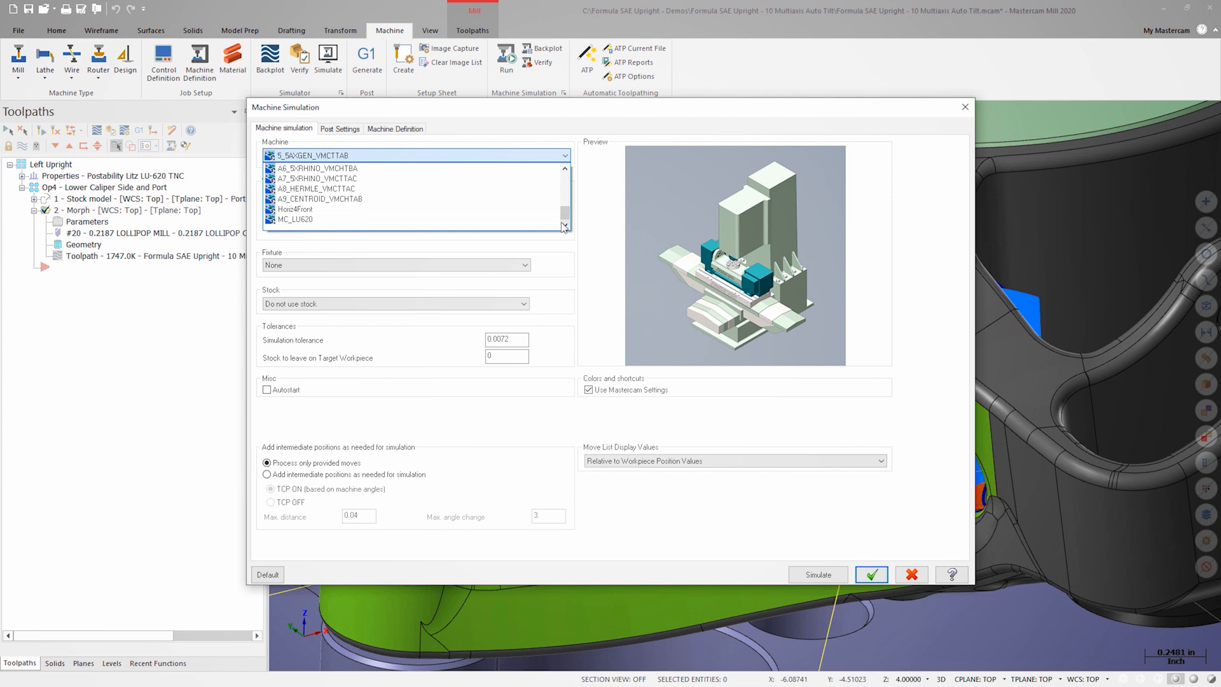
left_click(294, 219)
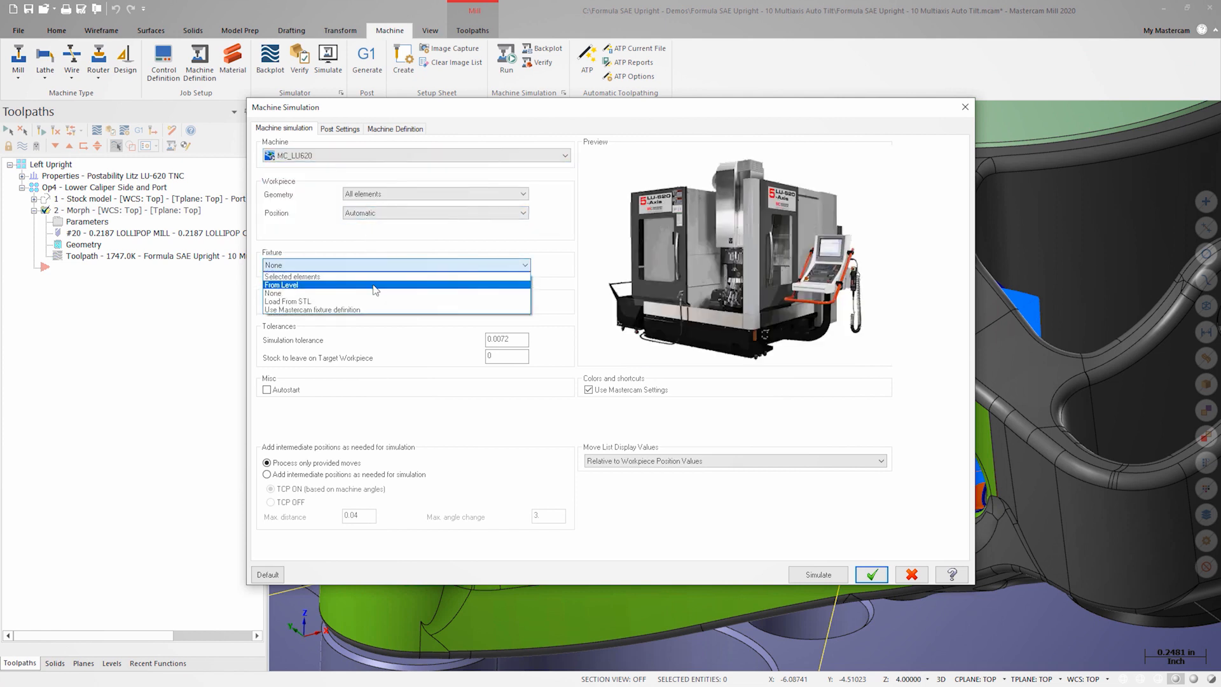
left_click(280, 284)
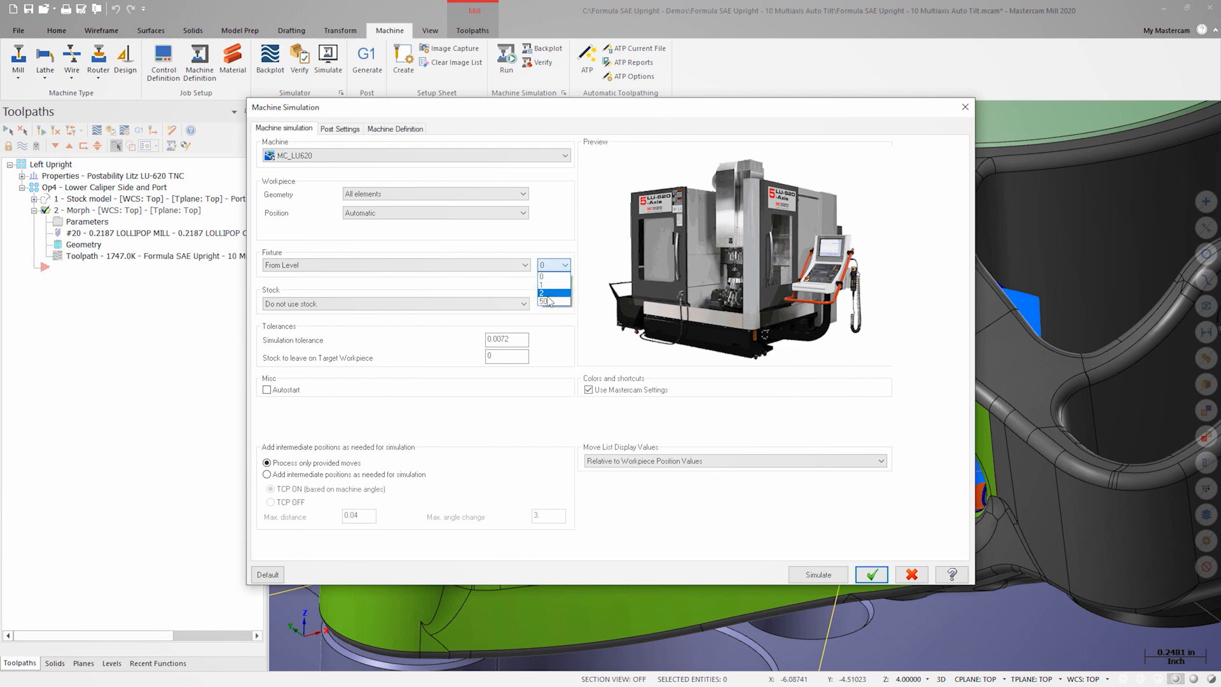
left_click(523, 304)
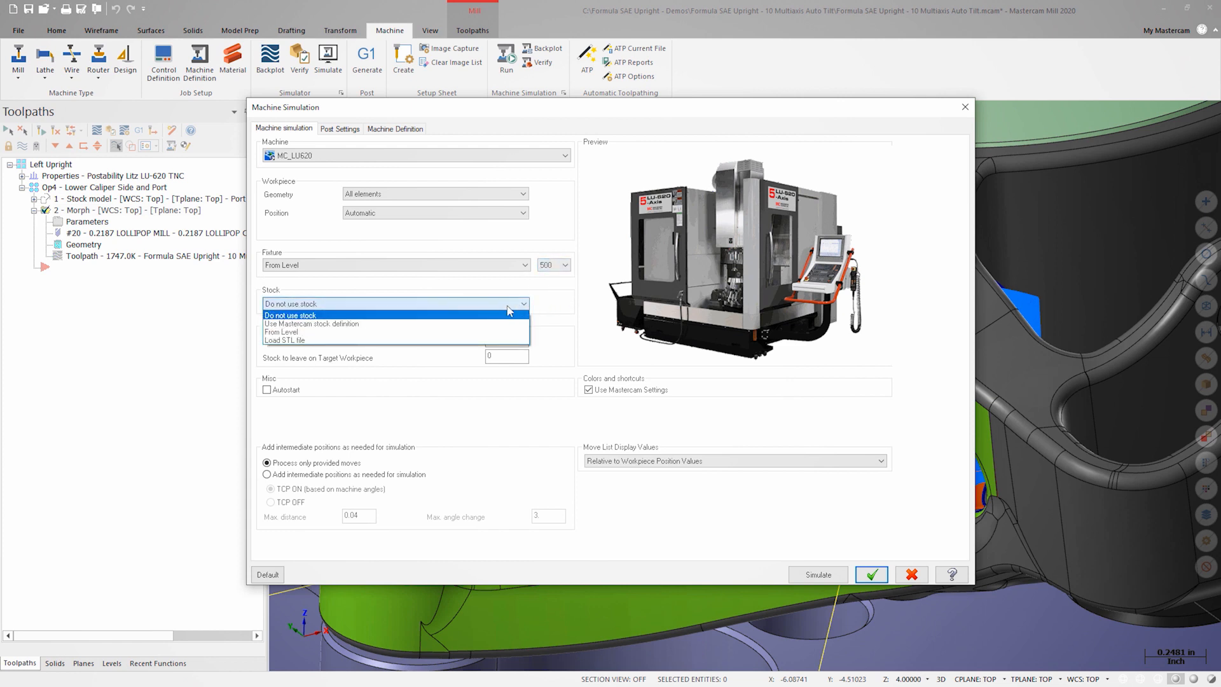
left_click(312, 324)
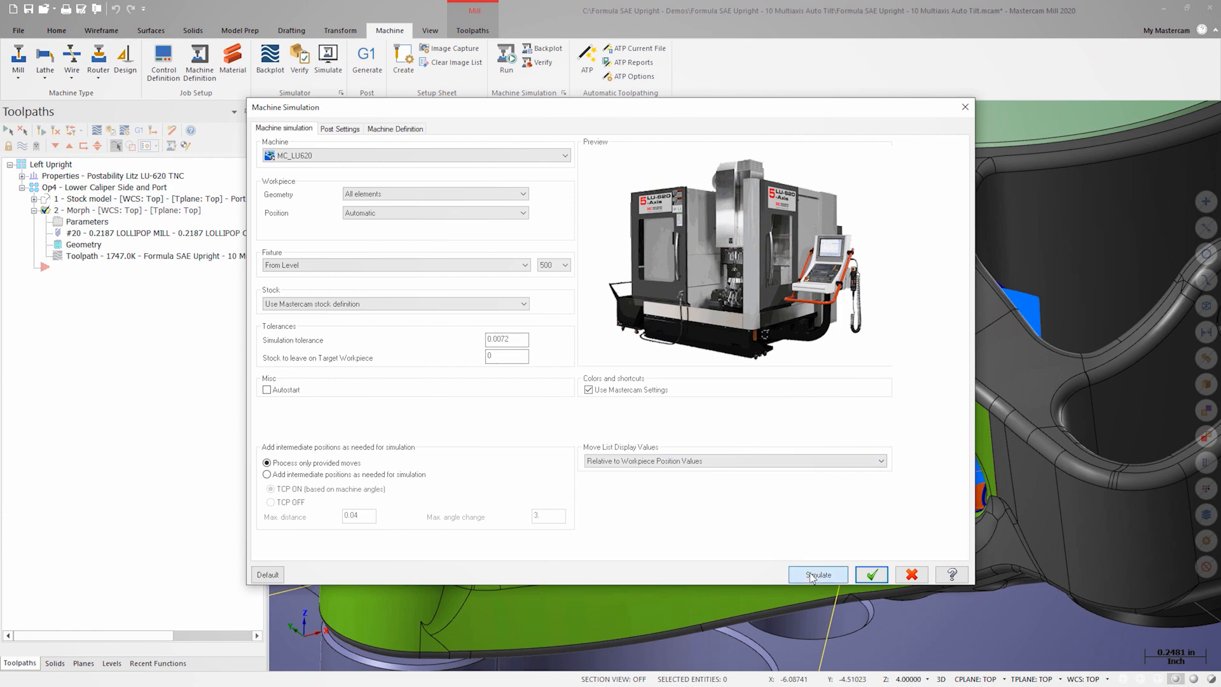
left_click(817, 573)
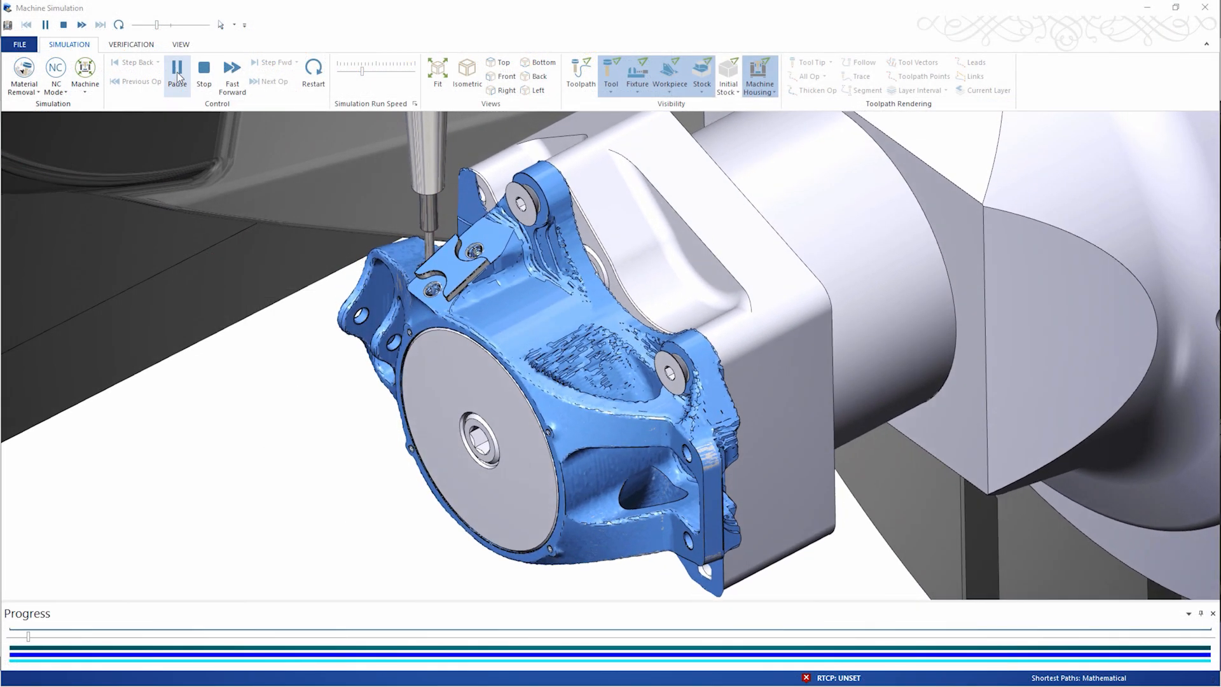